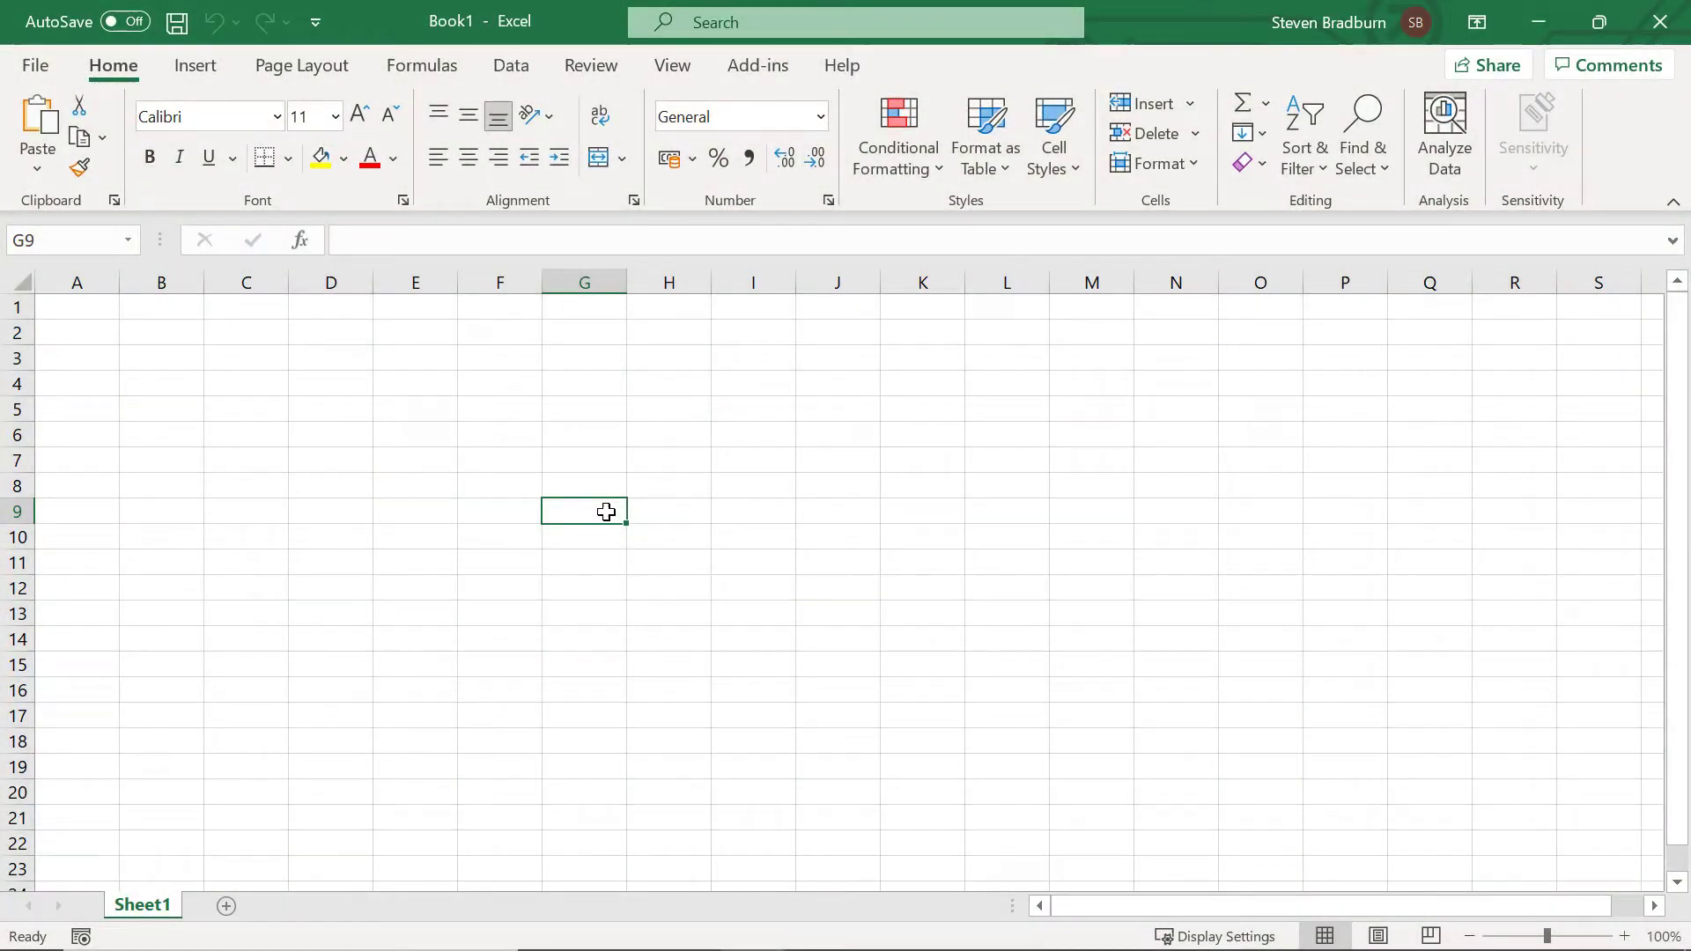
Reach the Excel Add-ins list through File > Options > Add-ins > Go
{"action": "left_click", "coordinate": [35, 65]}
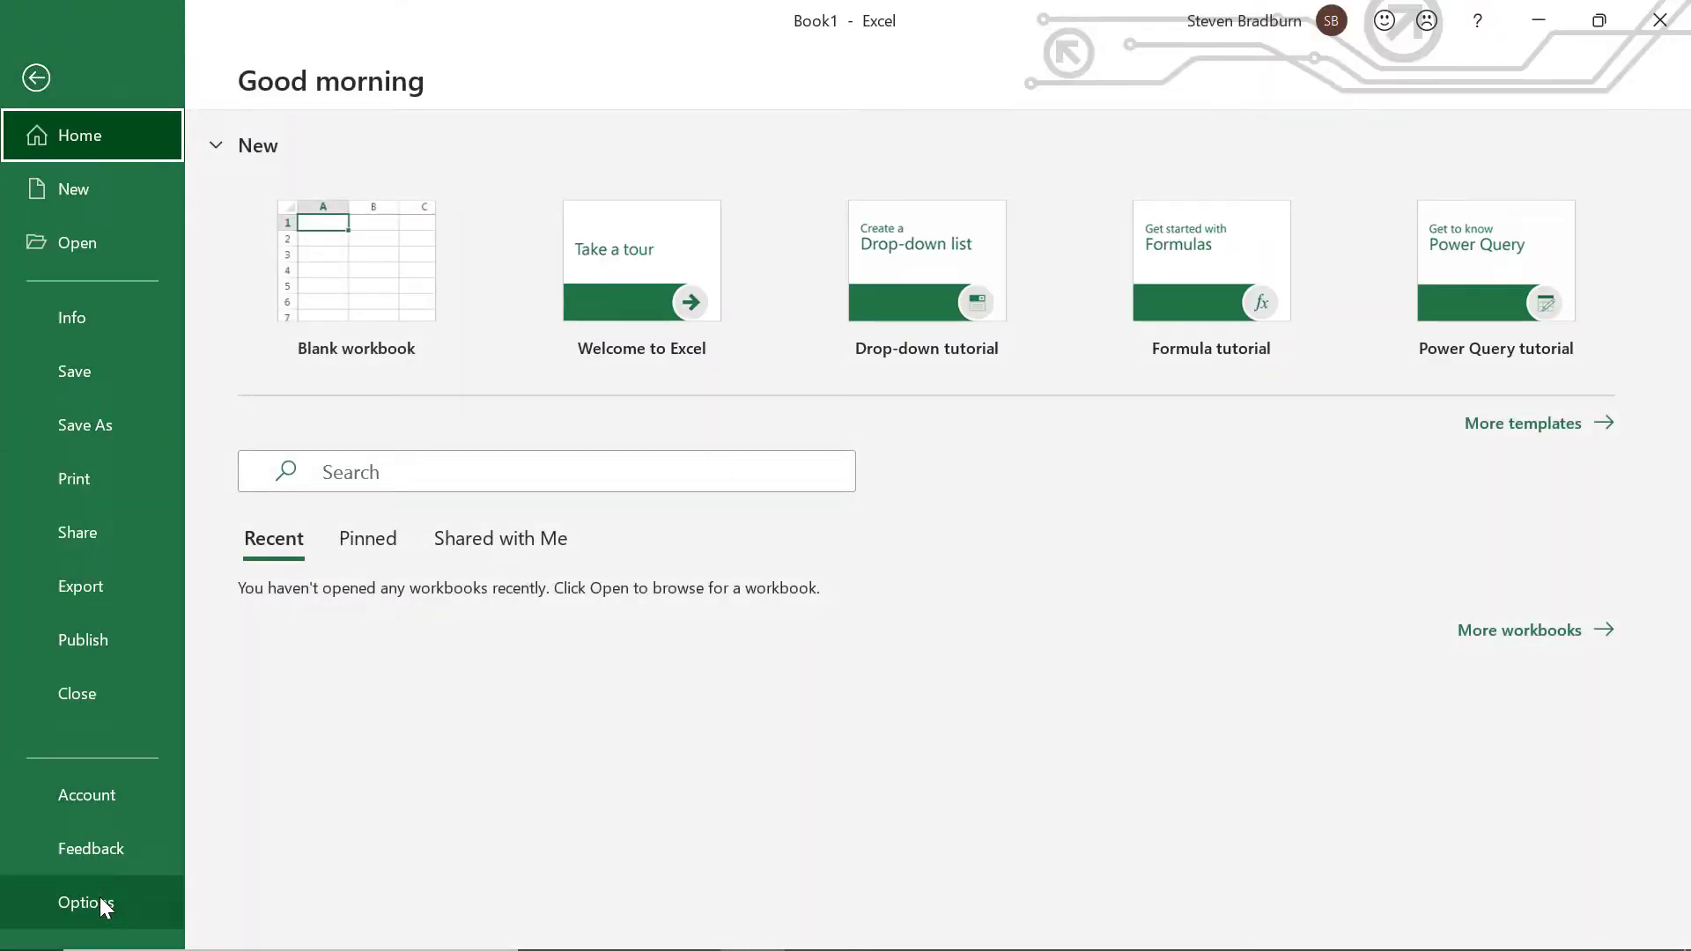
{"action": "left_click", "coordinate": [86, 902]}
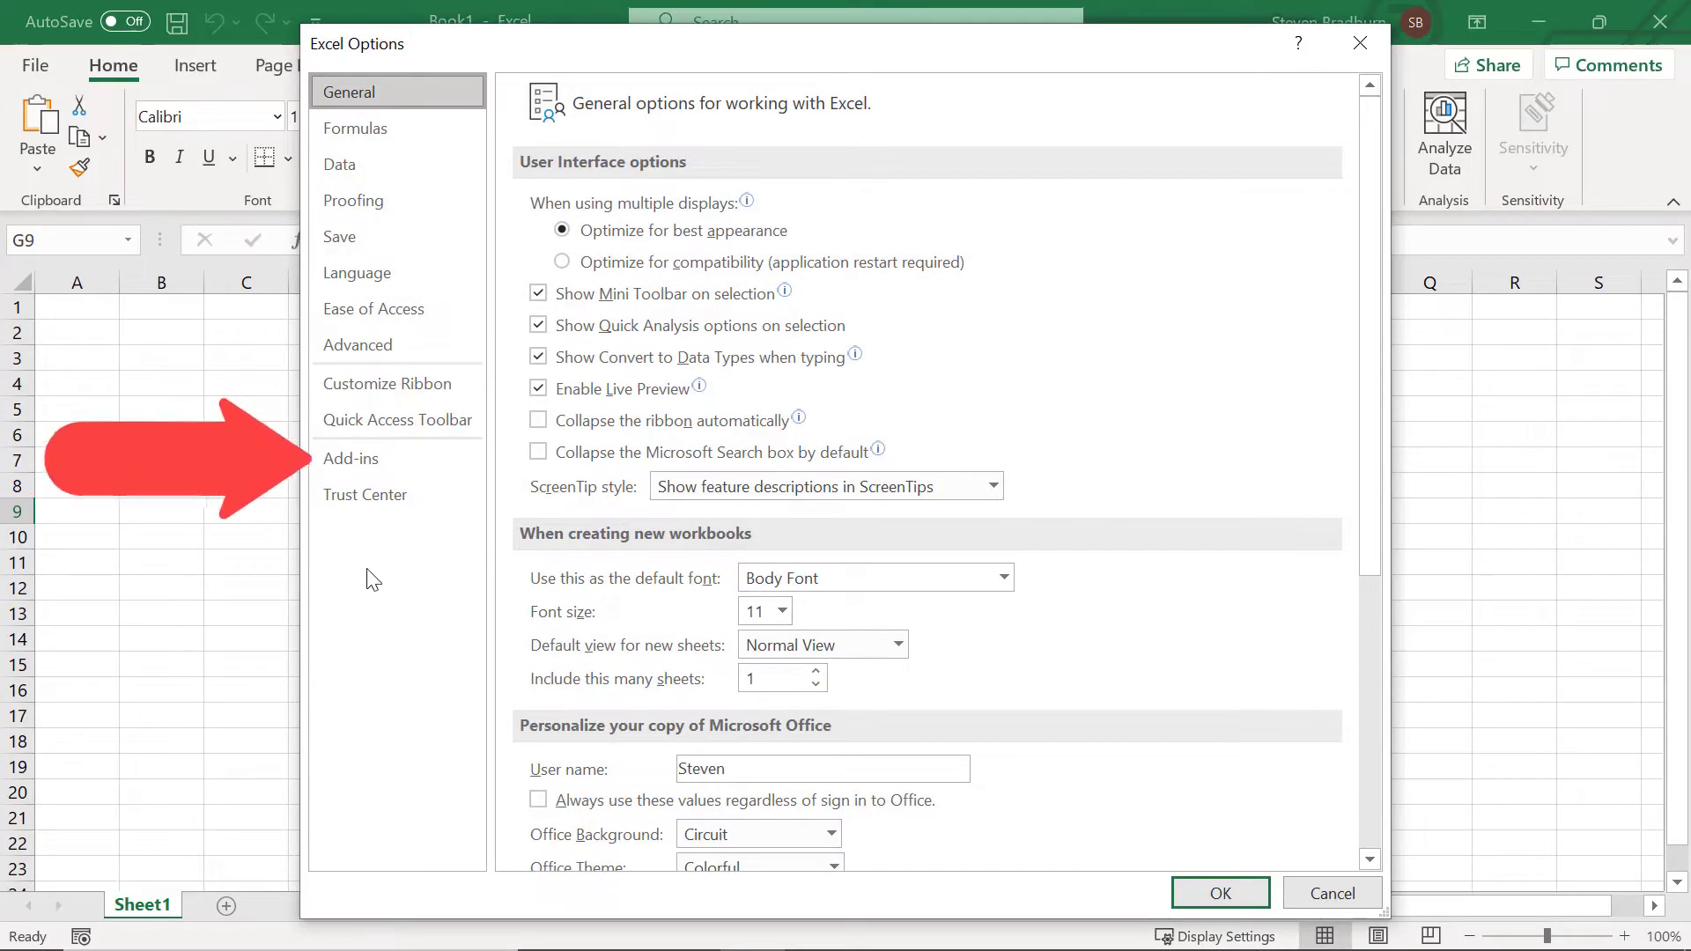
{"action": "left_click", "coordinate": [352, 458]}
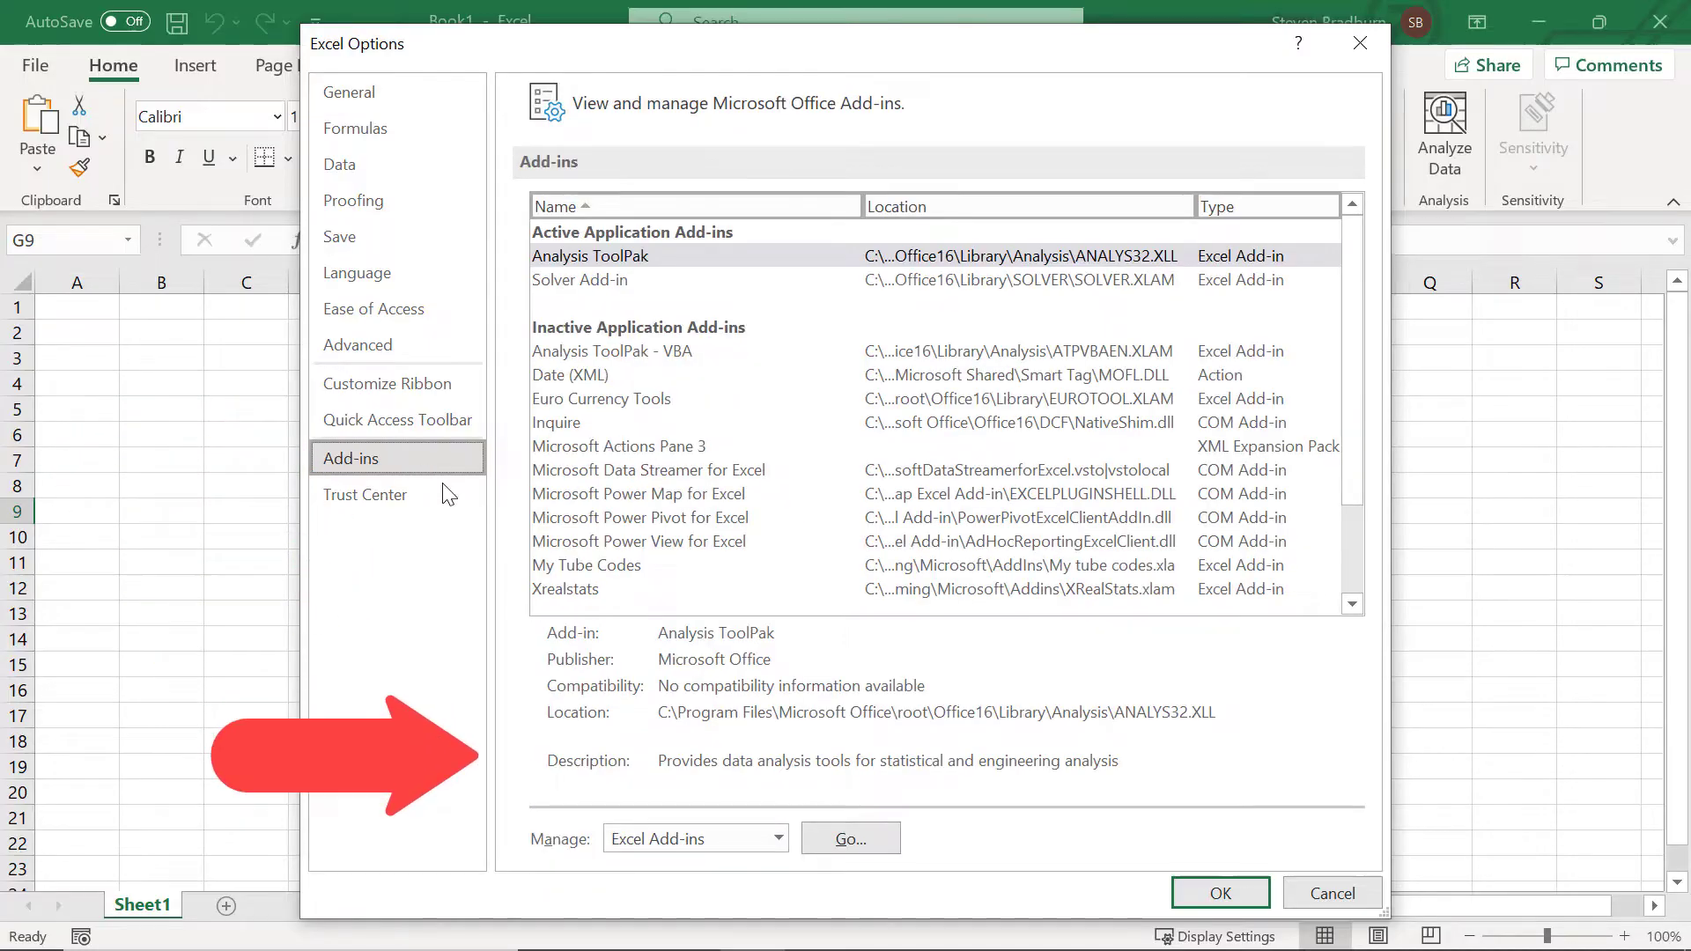
{"action": "left_click", "coordinate": [851, 833]}
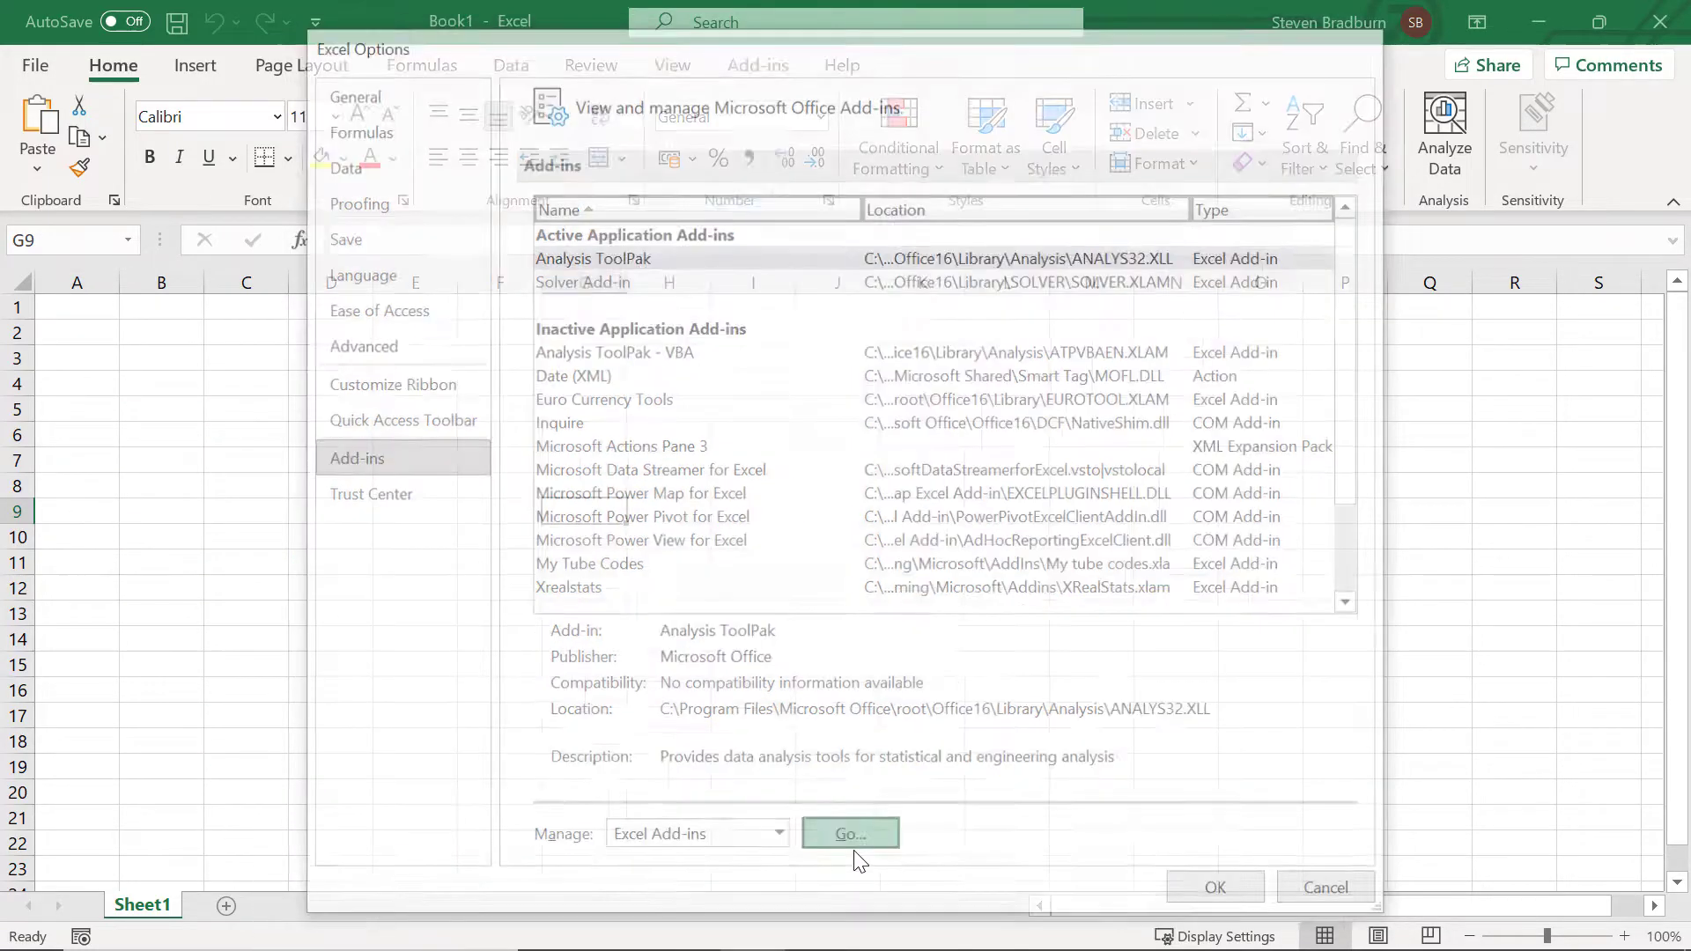
{"action": "left_click", "coordinate": [849, 833]}
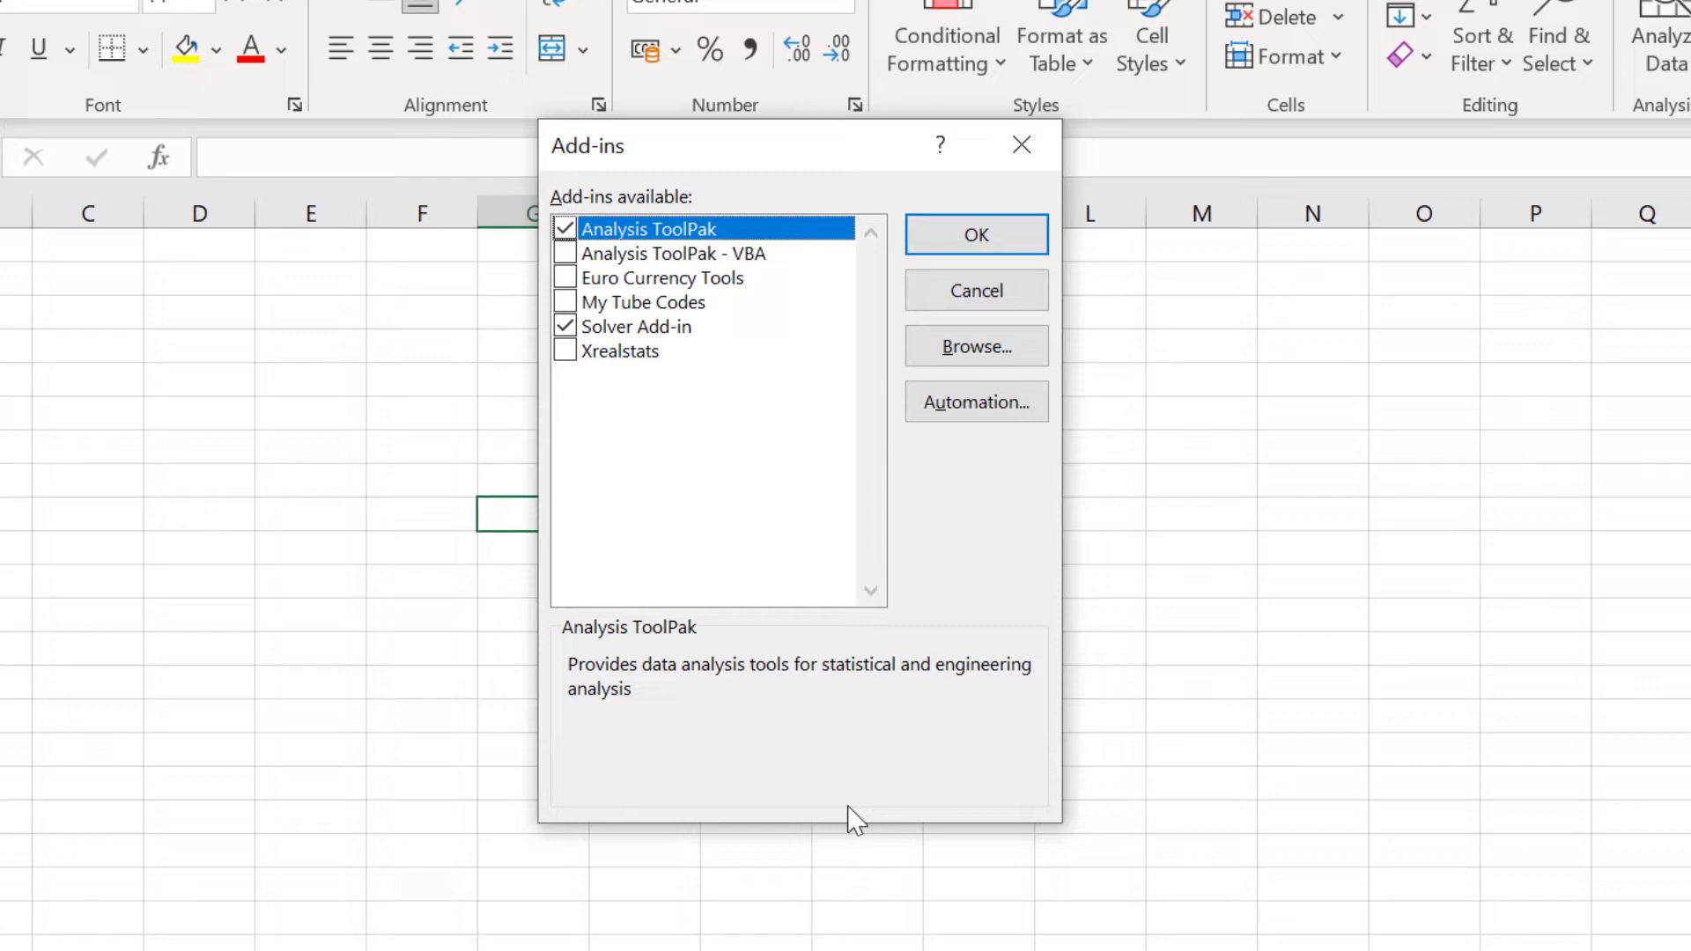
Toggle Analysis ToolPak off and back on, then confirm it enabled
{"action": "left_click", "coordinate": [564, 229]}
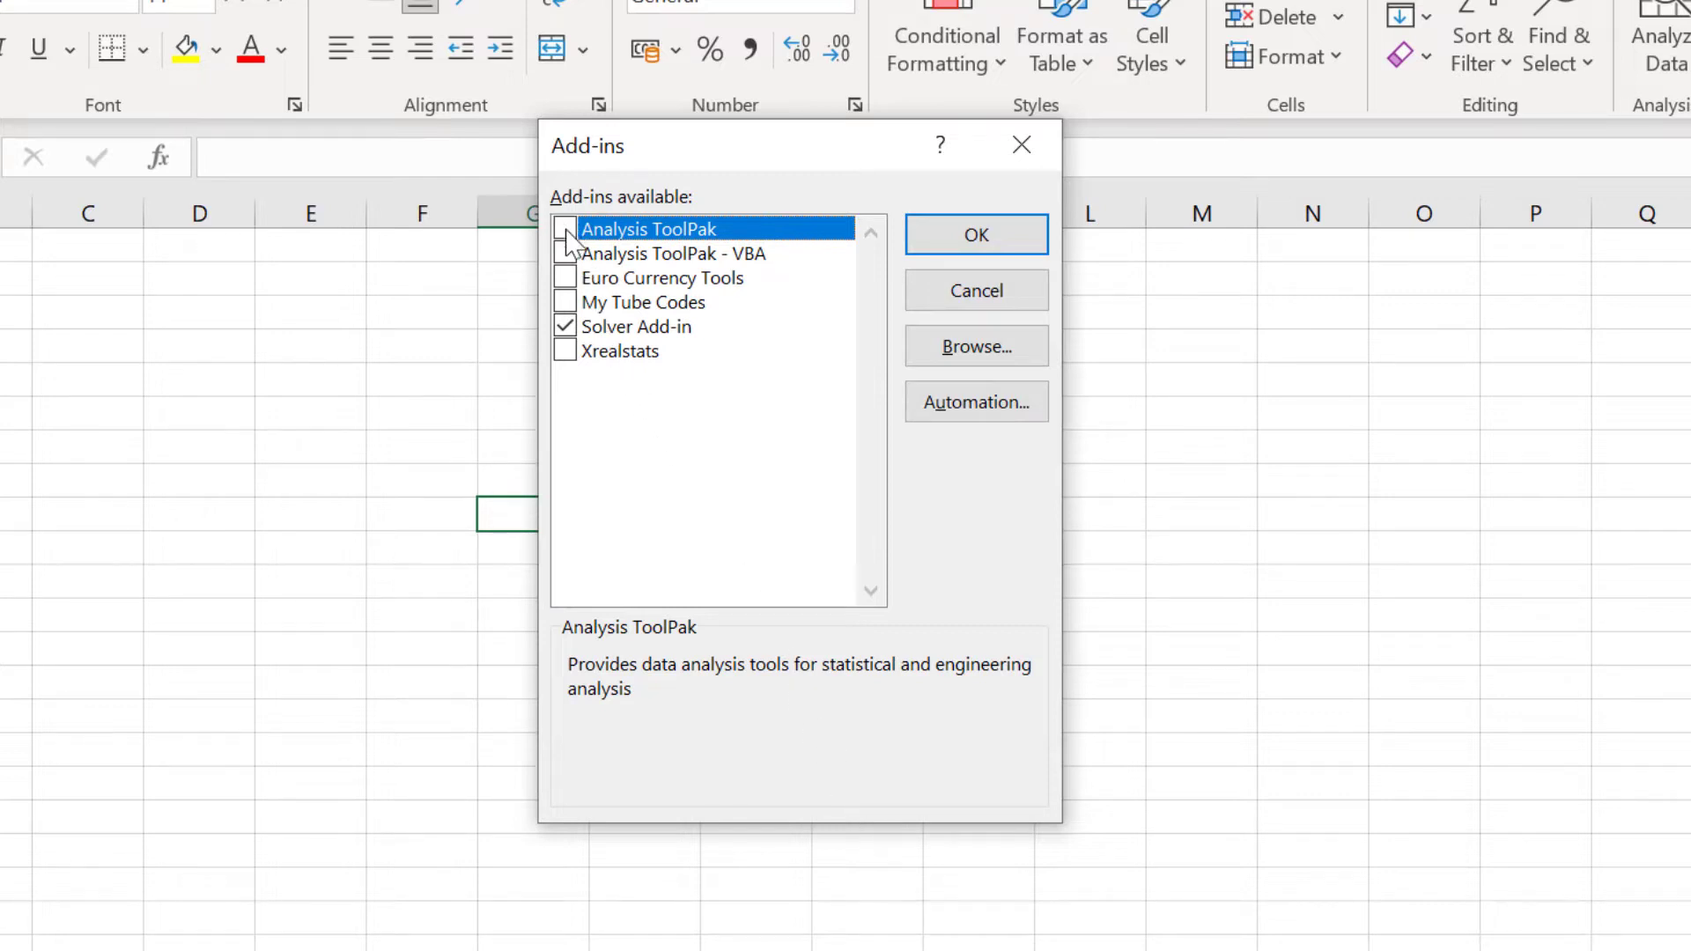
{"action": "left_click", "coordinate": [564, 229]}
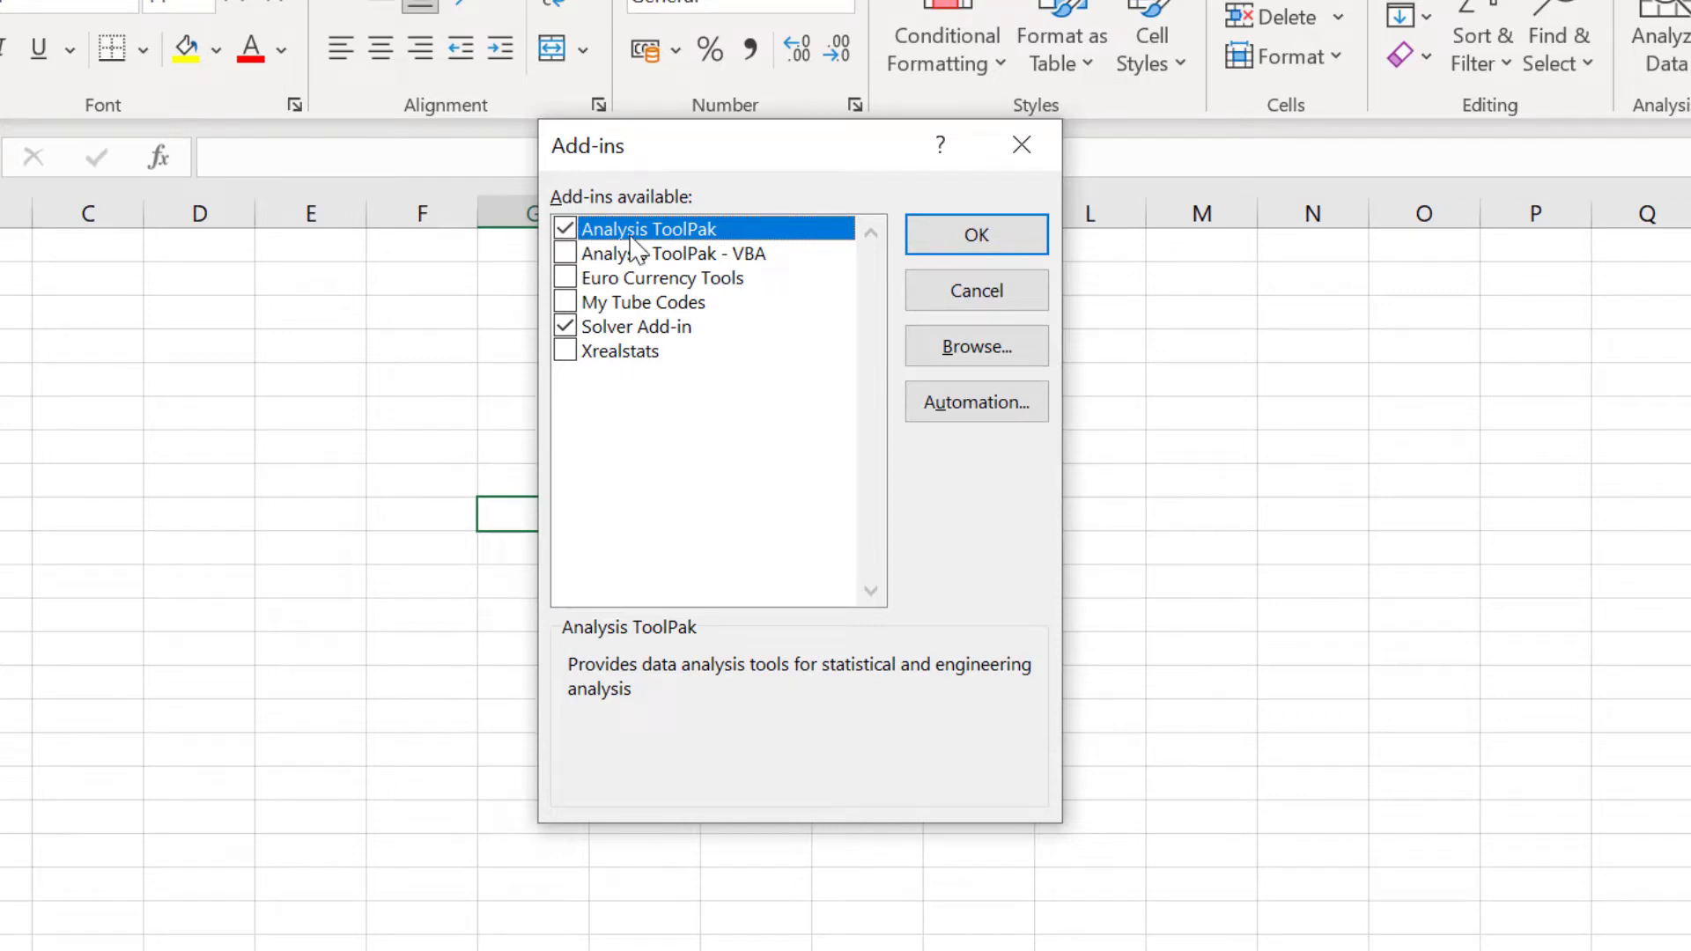
{"action": "left_click", "coordinate": [974, 235]}
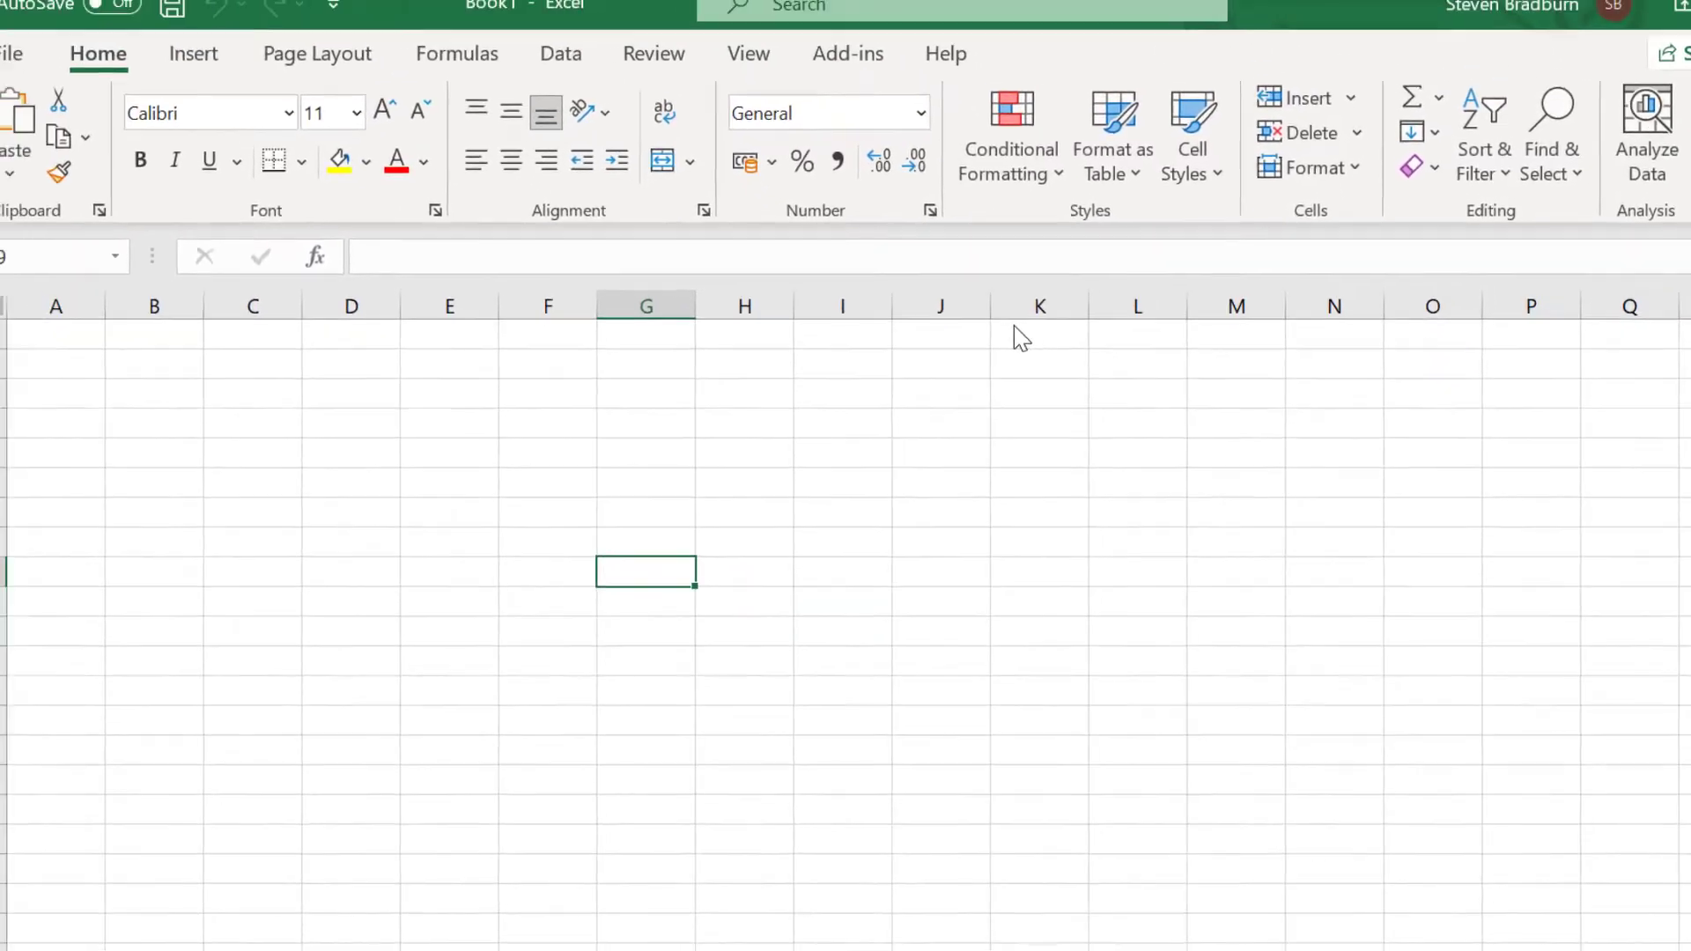
Show the Data ribbon and launch Data Analysis from the Analyze group
{"action": "left_click", "coordinate": [560, 52]}
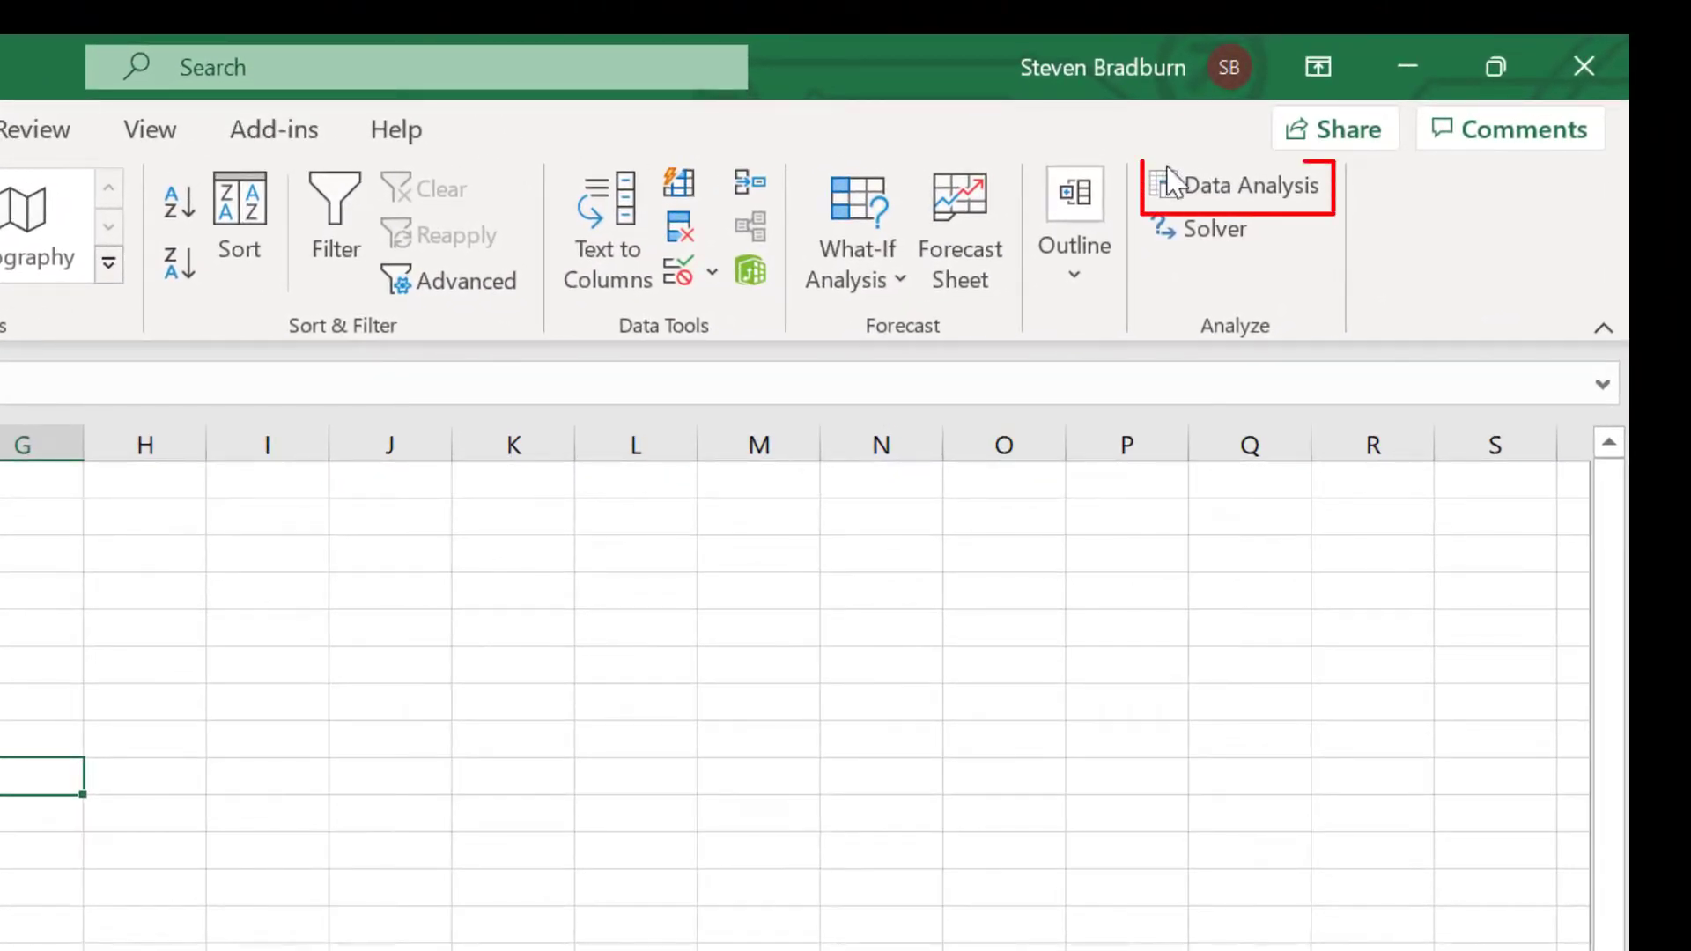
{"action": "left_click", "coordinate": [1250, 185]}
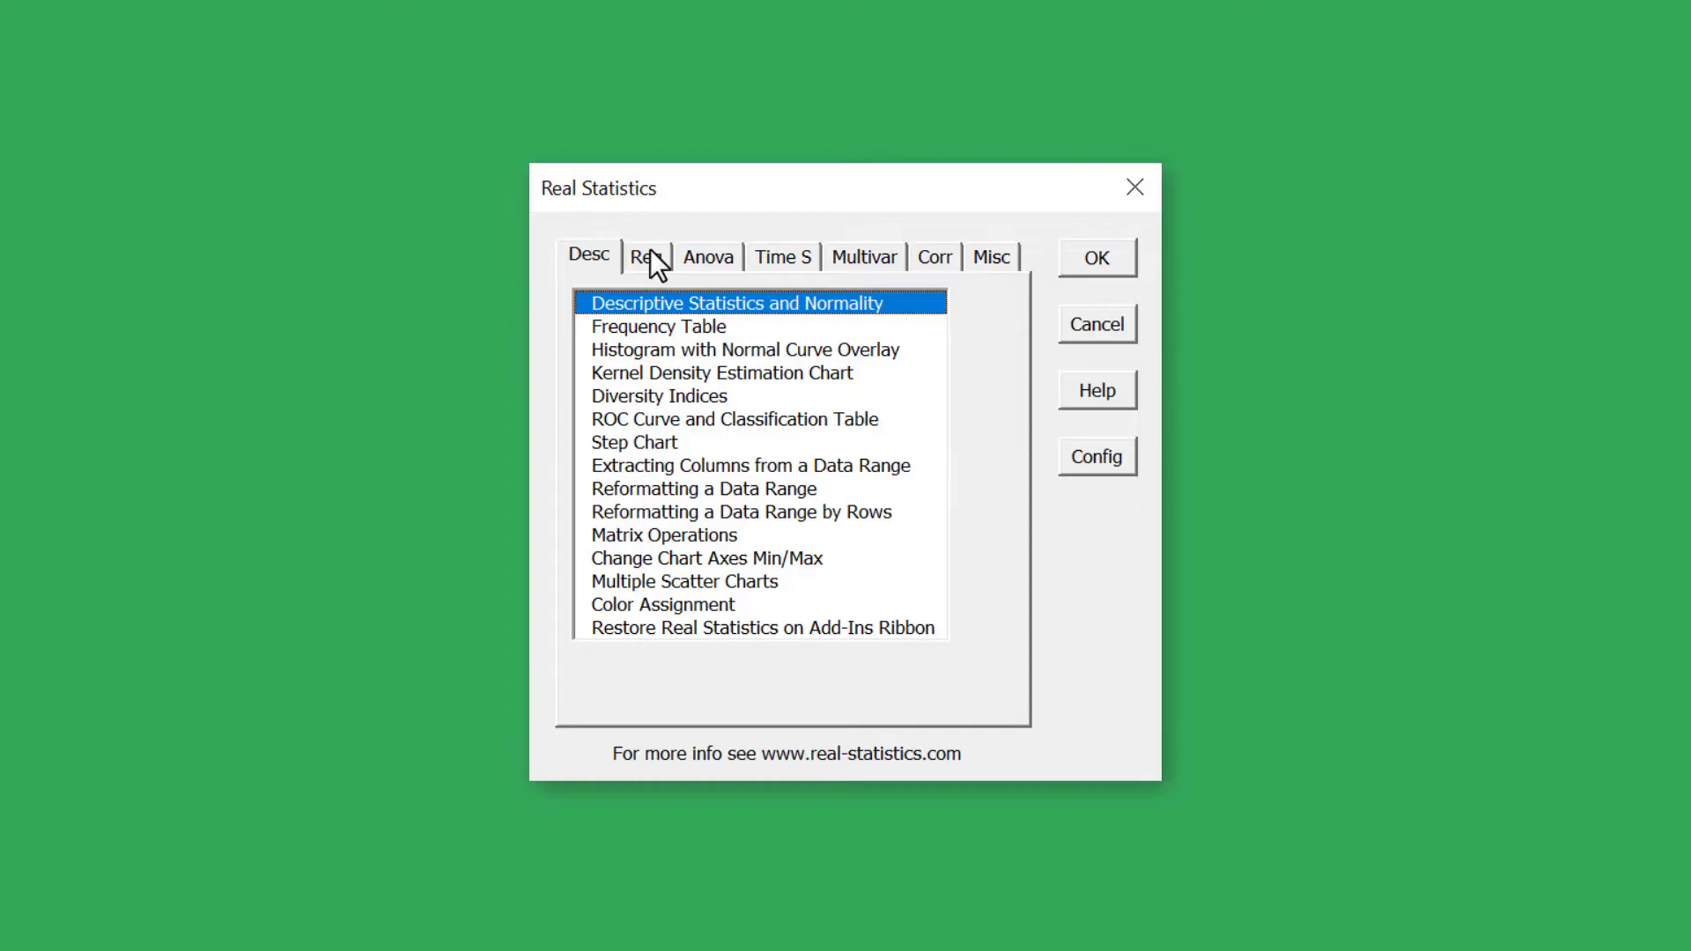
Browse the Real Statistics Reg, Anova, Time S and Multivar tool categories in turn
{"action": "left_click", "coordinate": [646, 257]}
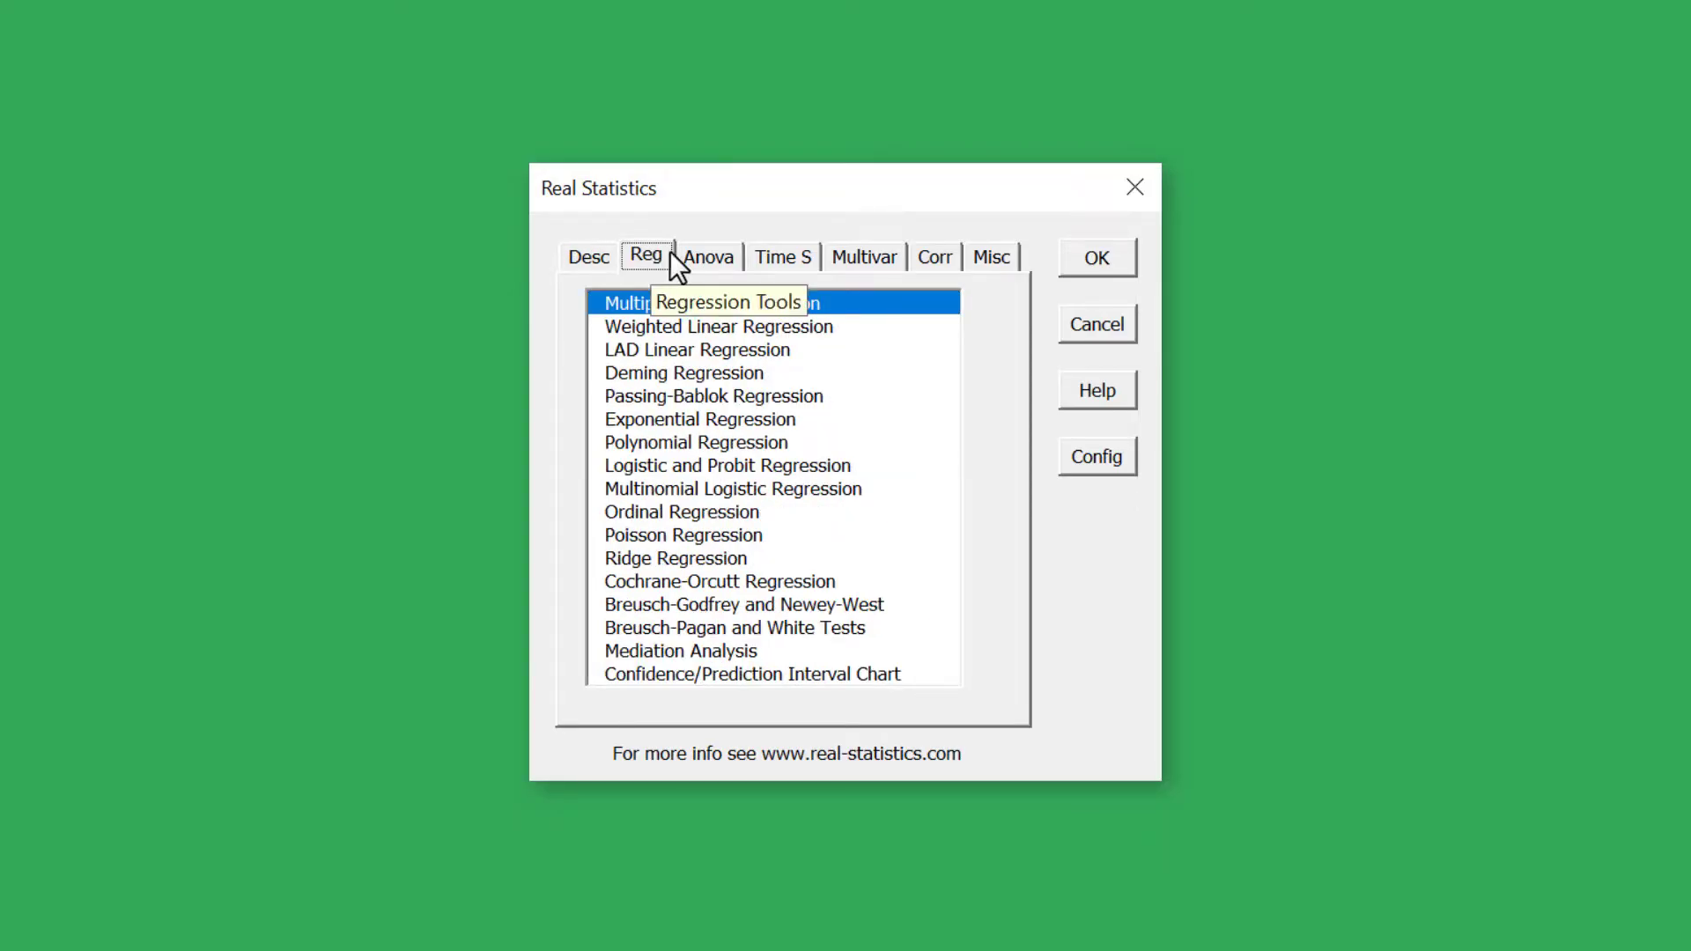
{"action": "left_click", "coordinate": [708, 258]}
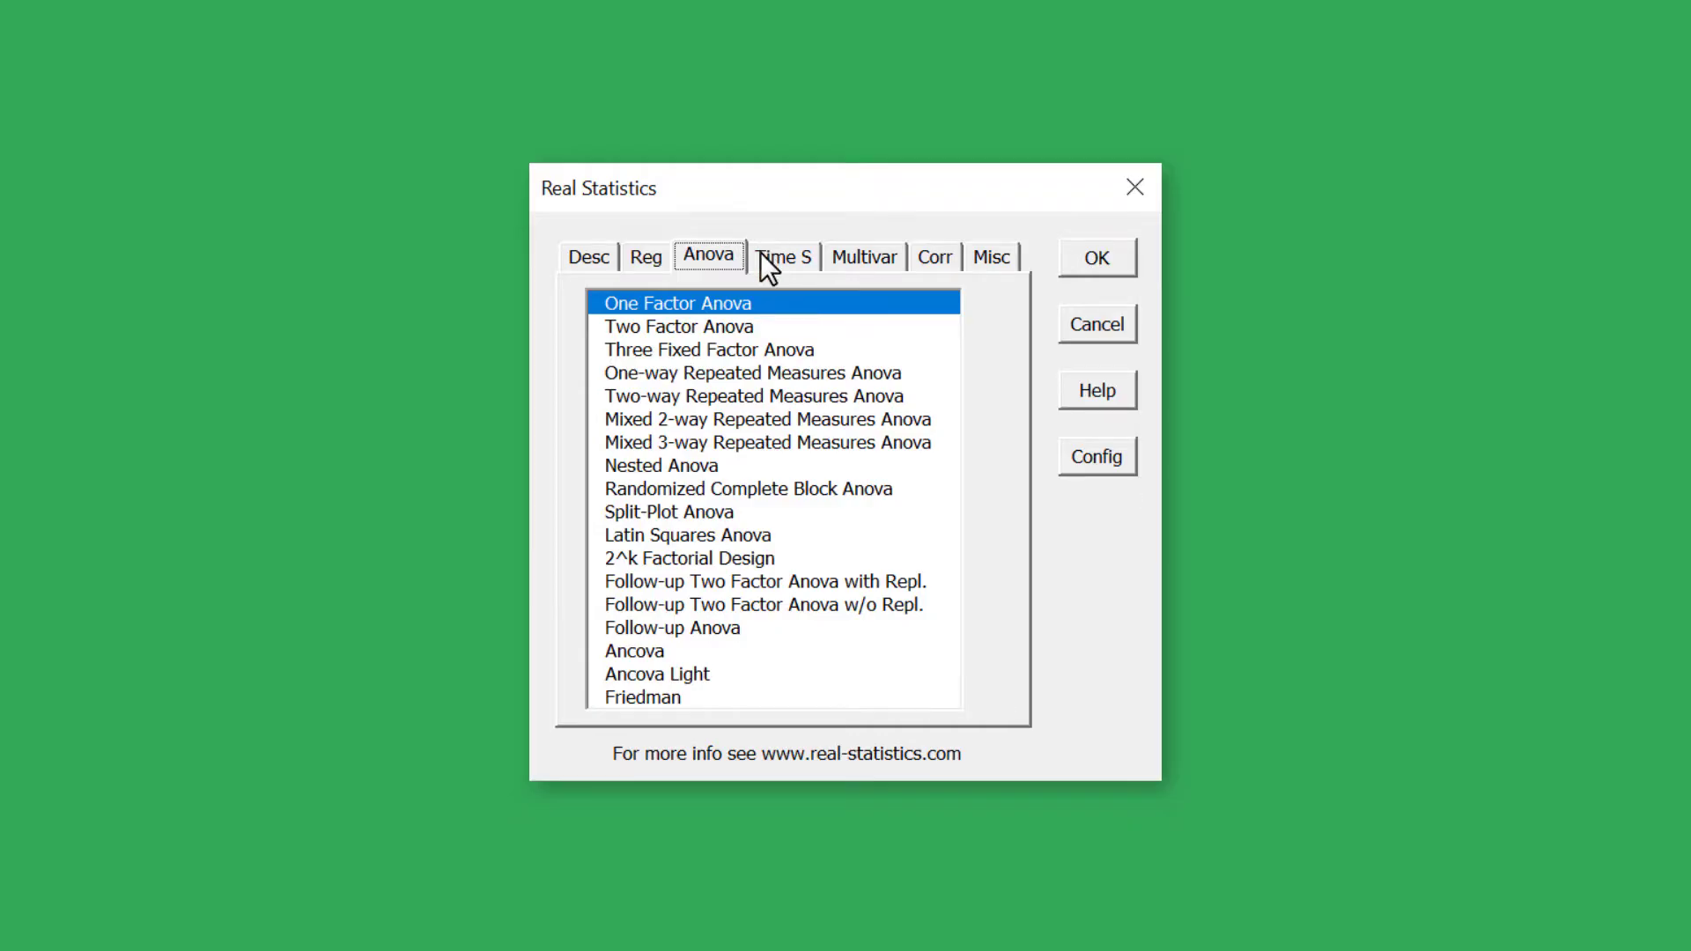
{"action": "left_click", "coordinate": [782, 258]}
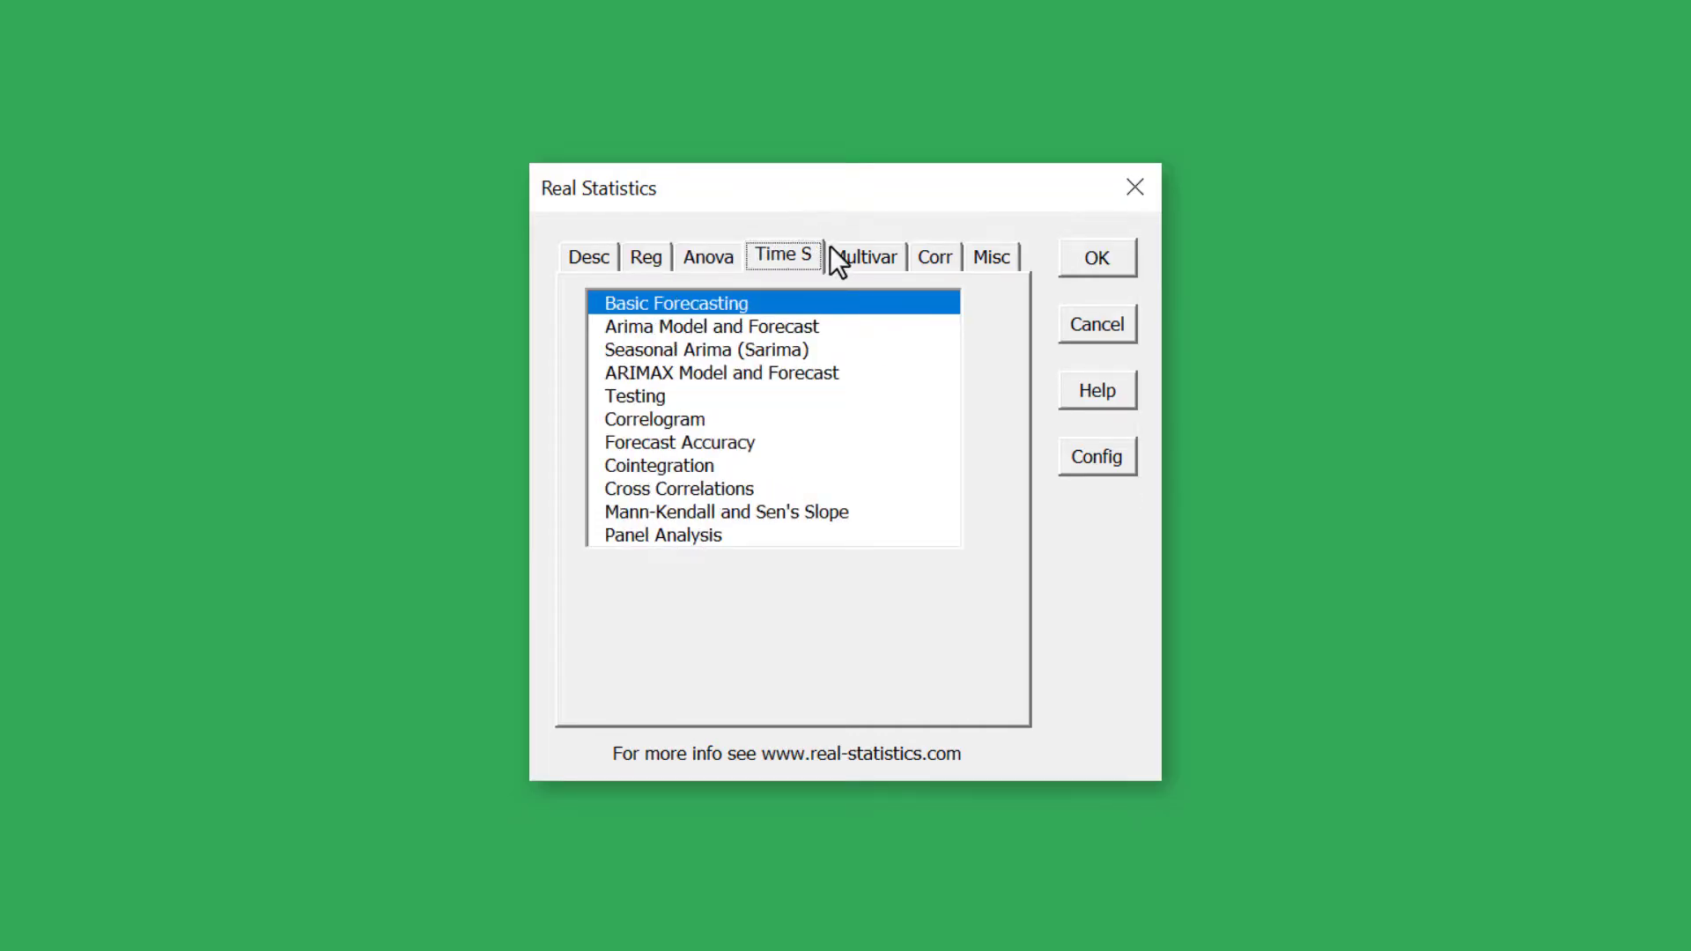
{"action": "left_click", "coordinate": [865, 257]}
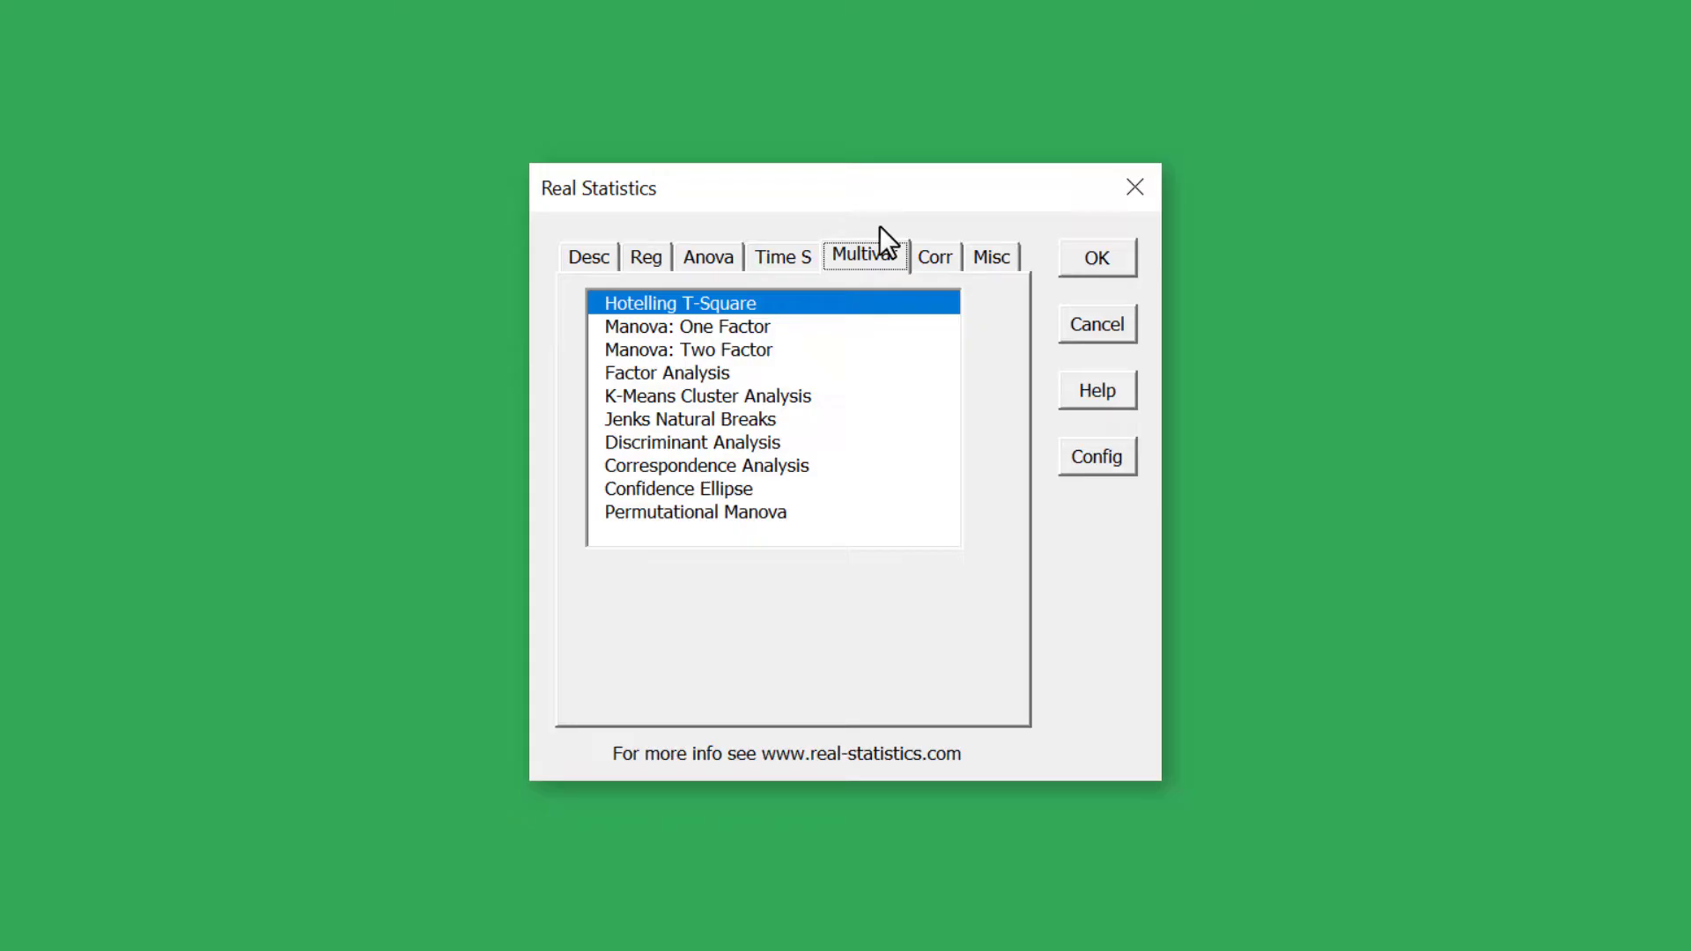
{"action": "left_click", "coordinate": [933, 258]}
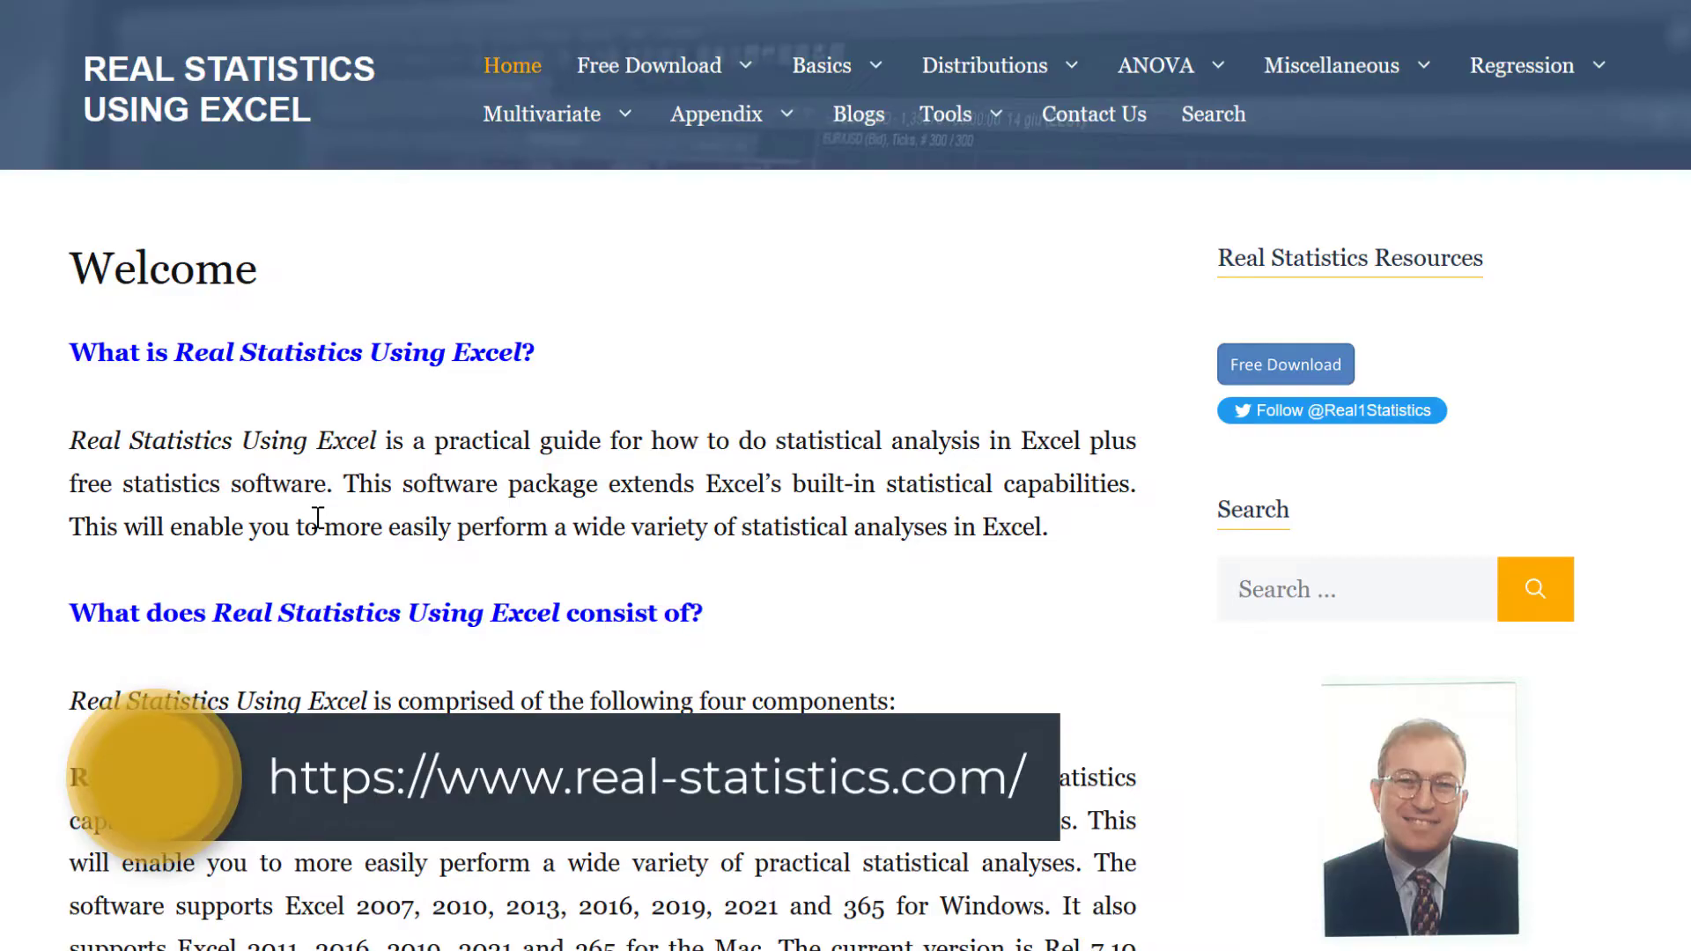
{"action": "mouse_move", "coordinate": [553, 310]}
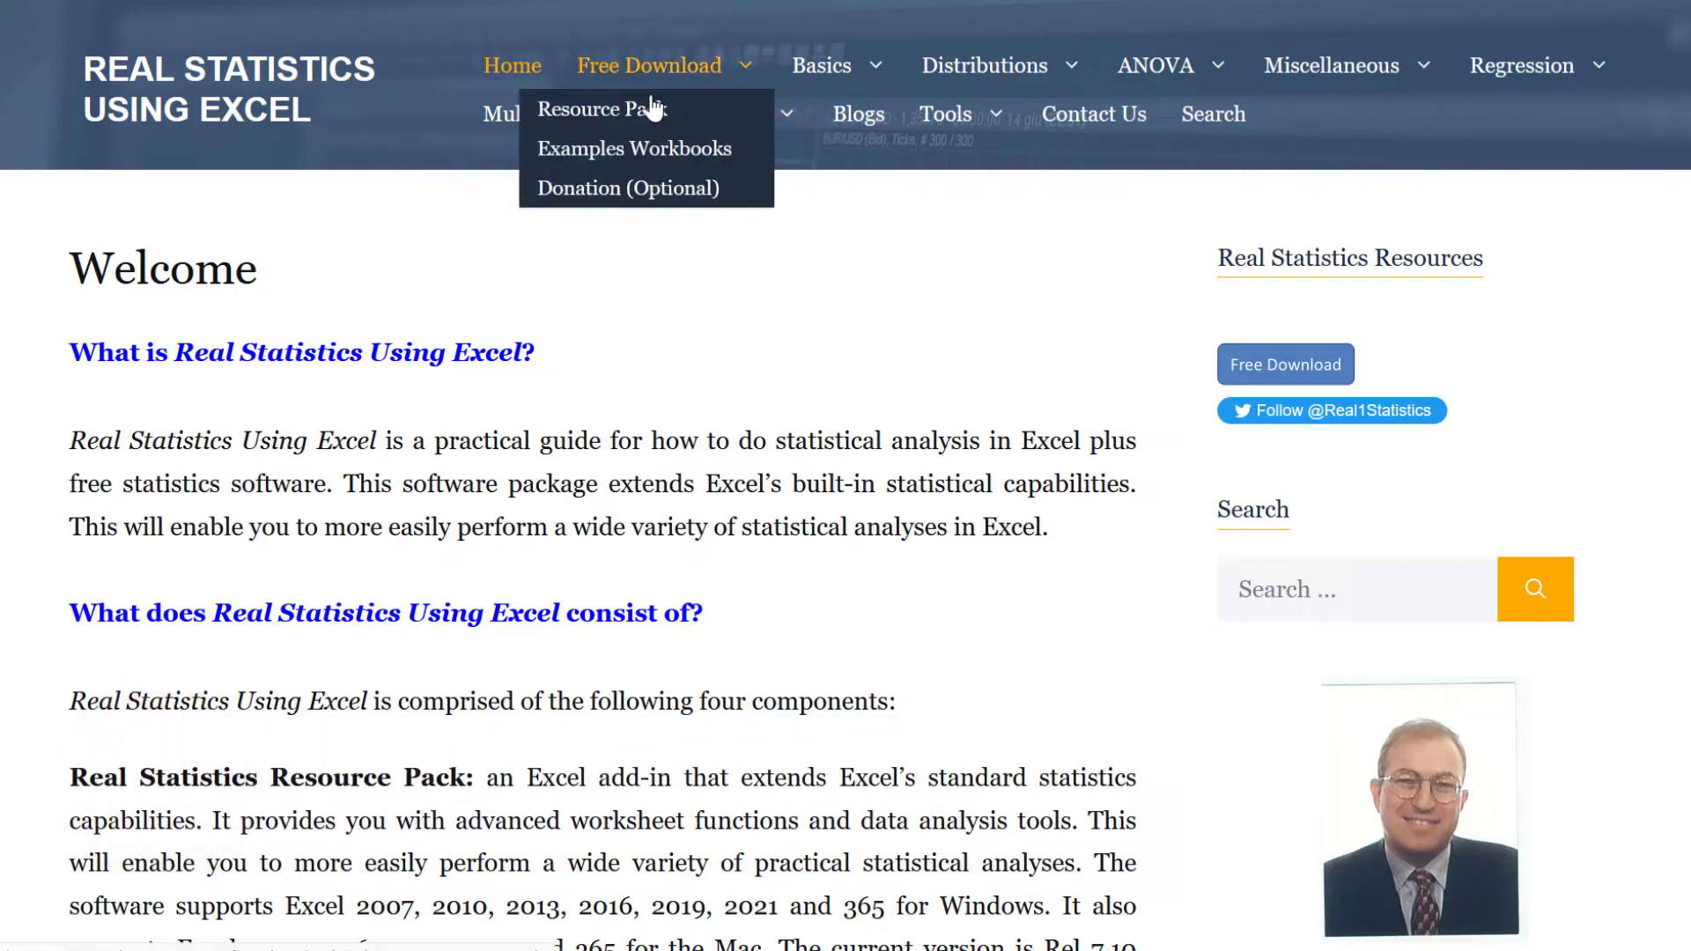
Download XRealStats.xlam from the Real Statistics Resource Pack page, saving it to disk
{"action": "left_click", "coordinate": [602, 110]}
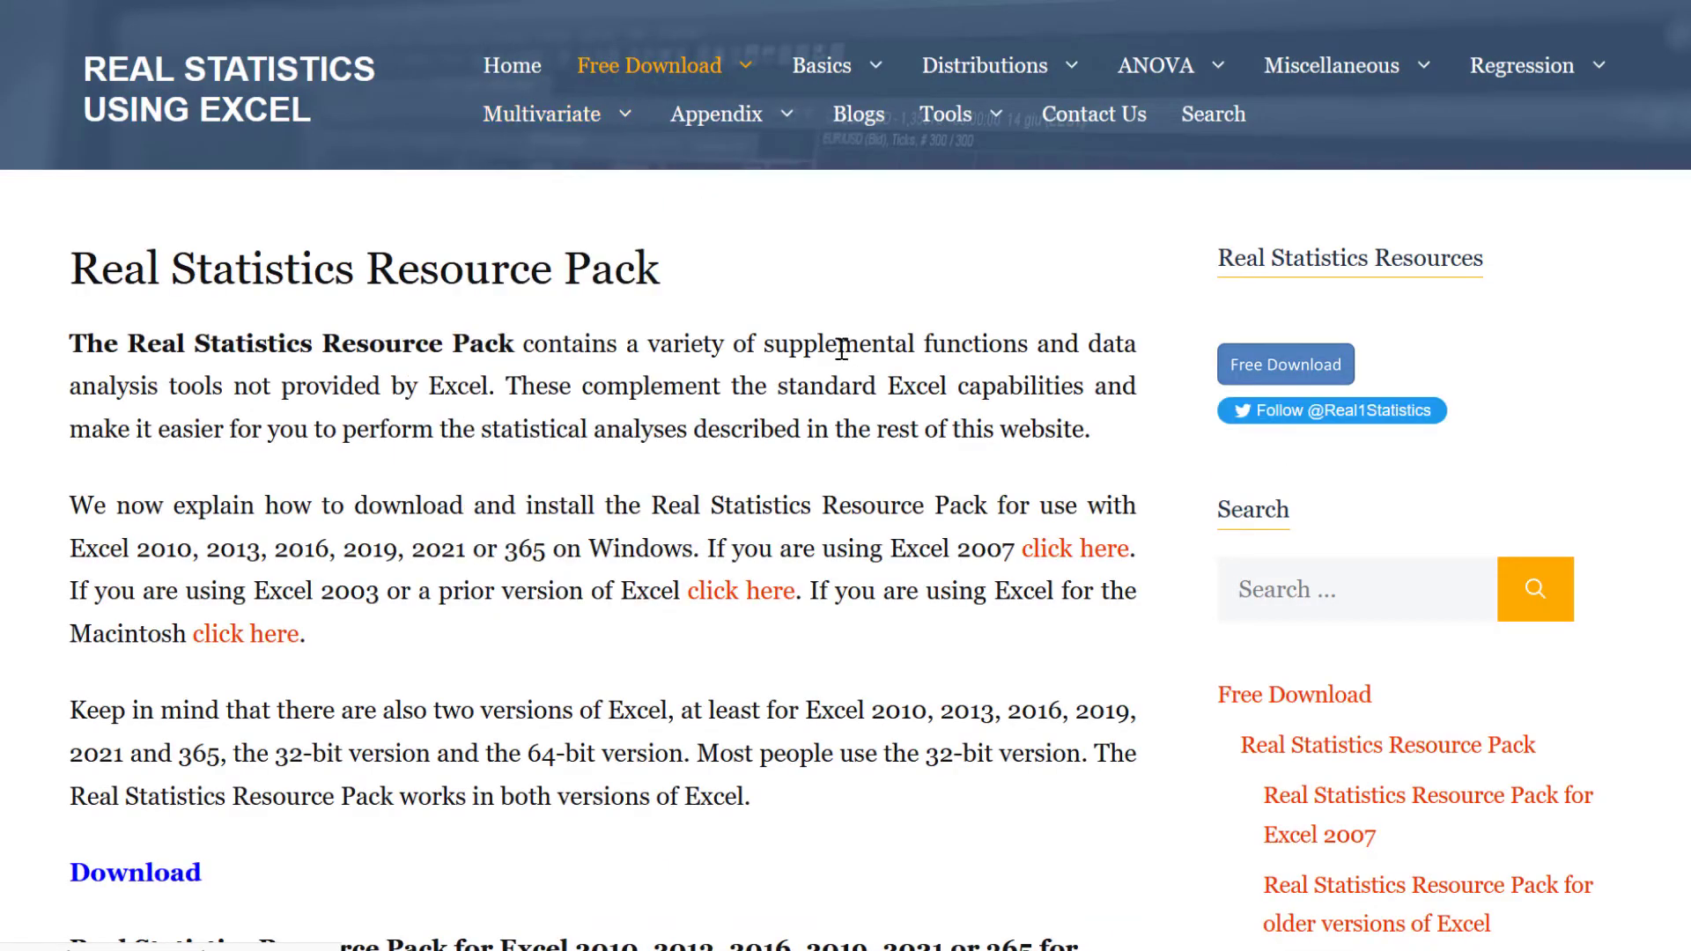
{"action": "scroll", "scroll_direction": "down", "scroll_amount": 3}
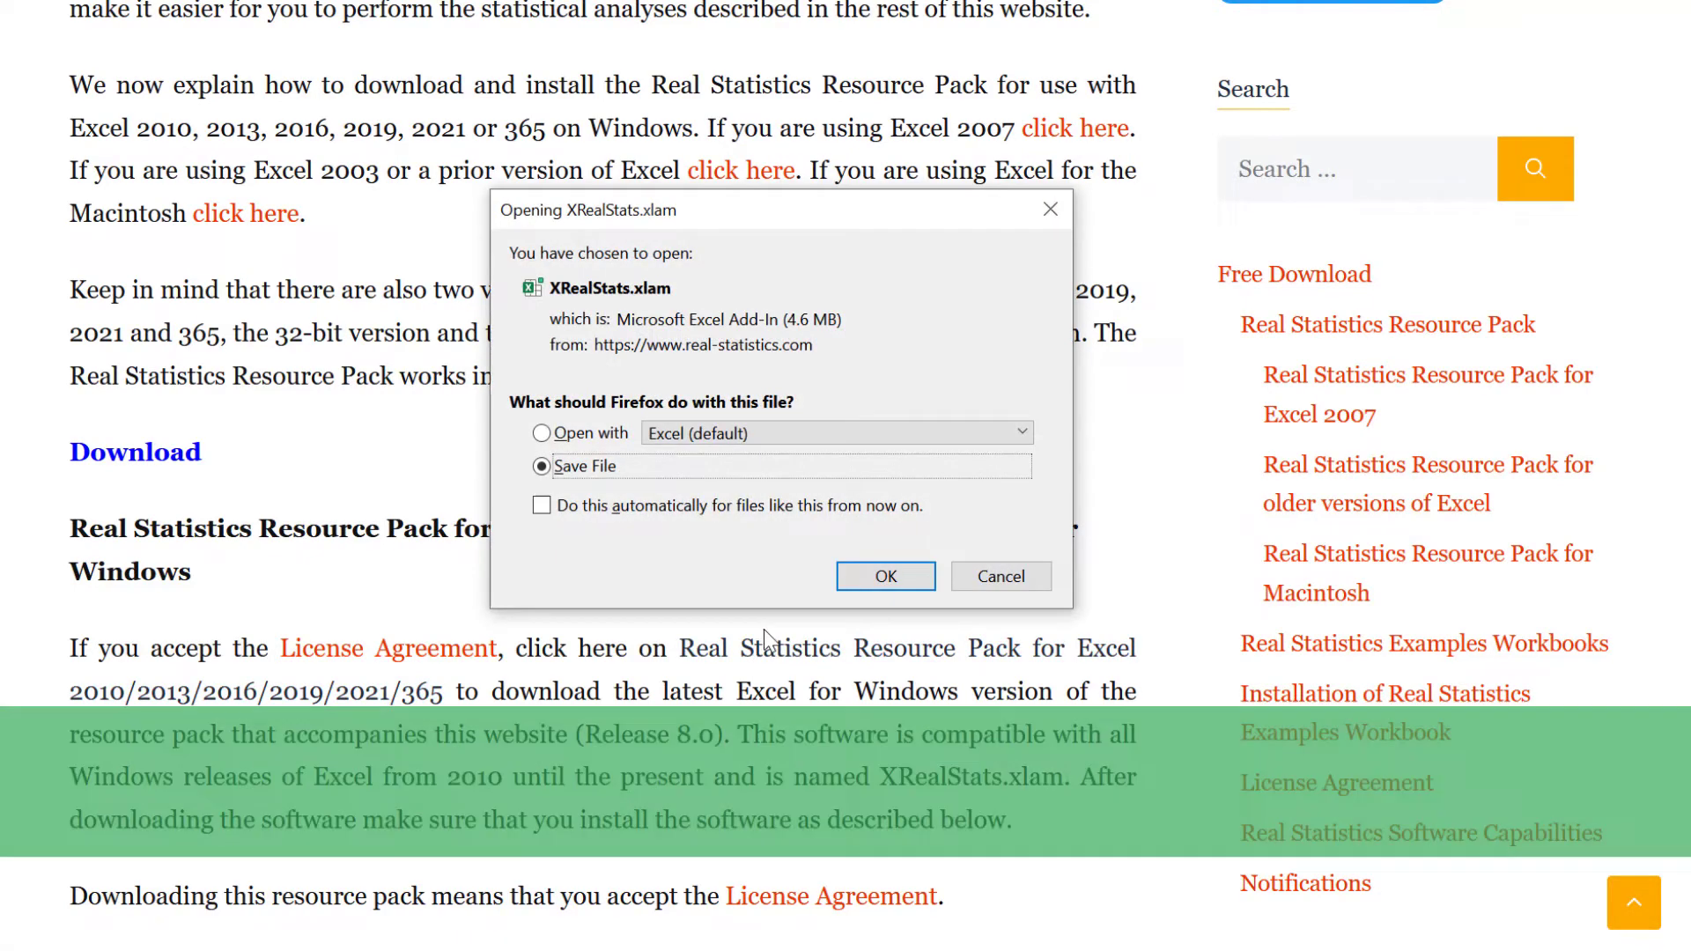
{"action": "left_click", "coordinate": [884, 574]}
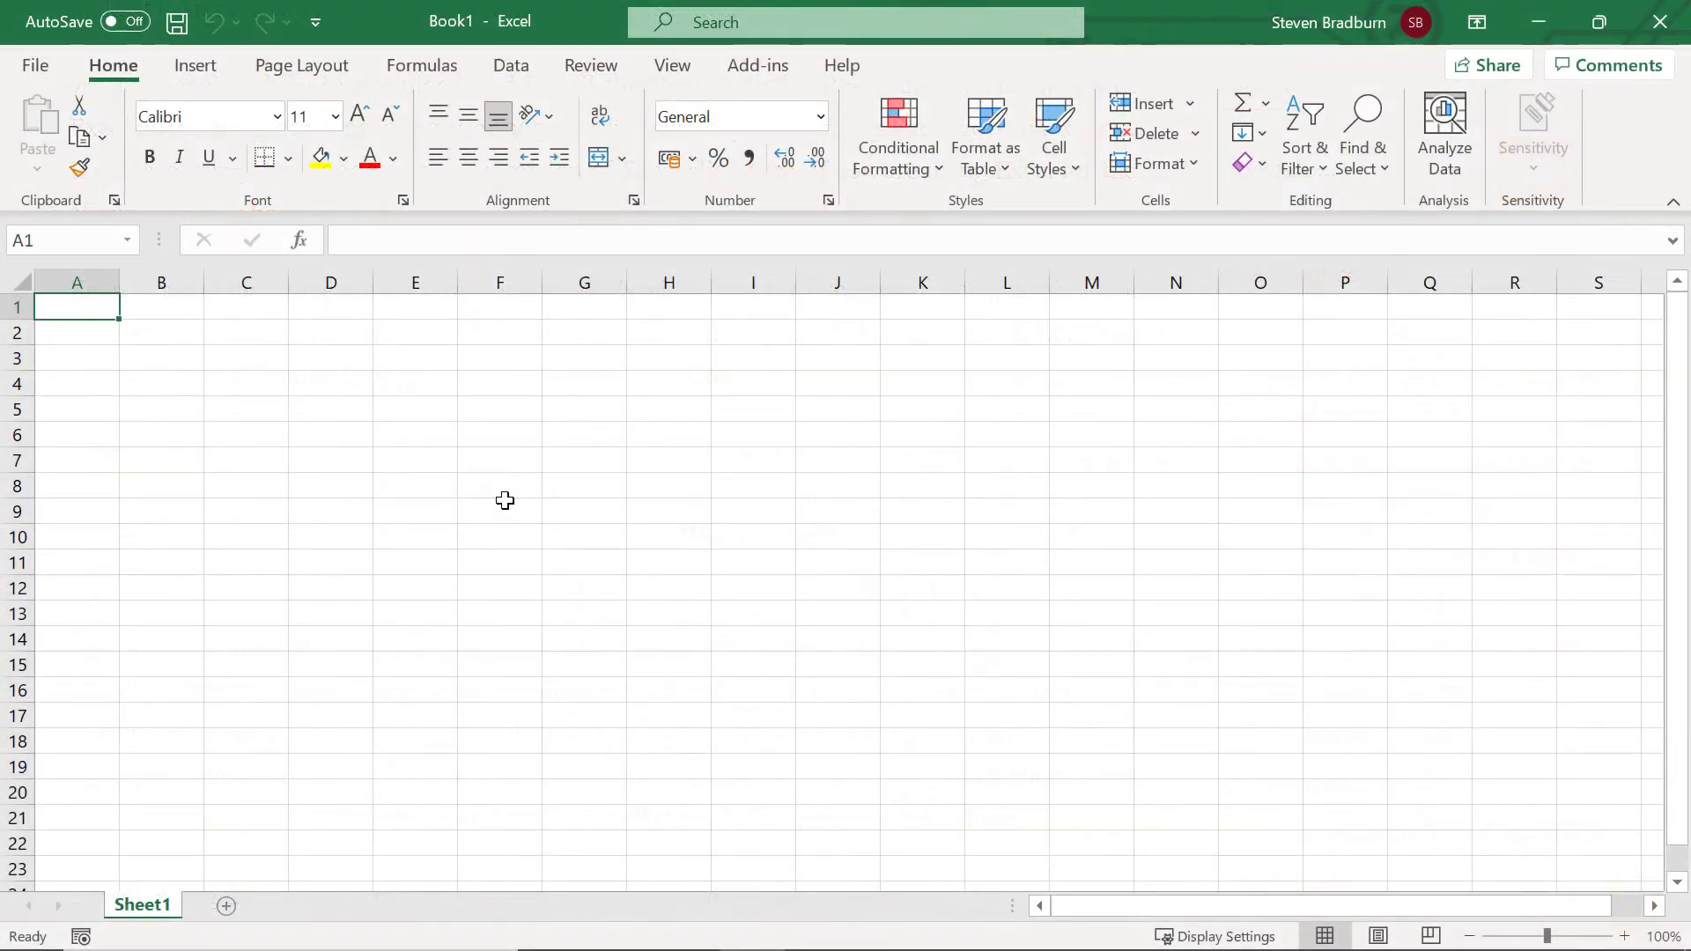
Reach the Excel Add-ins dialog via File > Options > Add-ins > Go, showing Xrealstats unchecked
{"action": "left_click", "coordinate": [35, 65]}
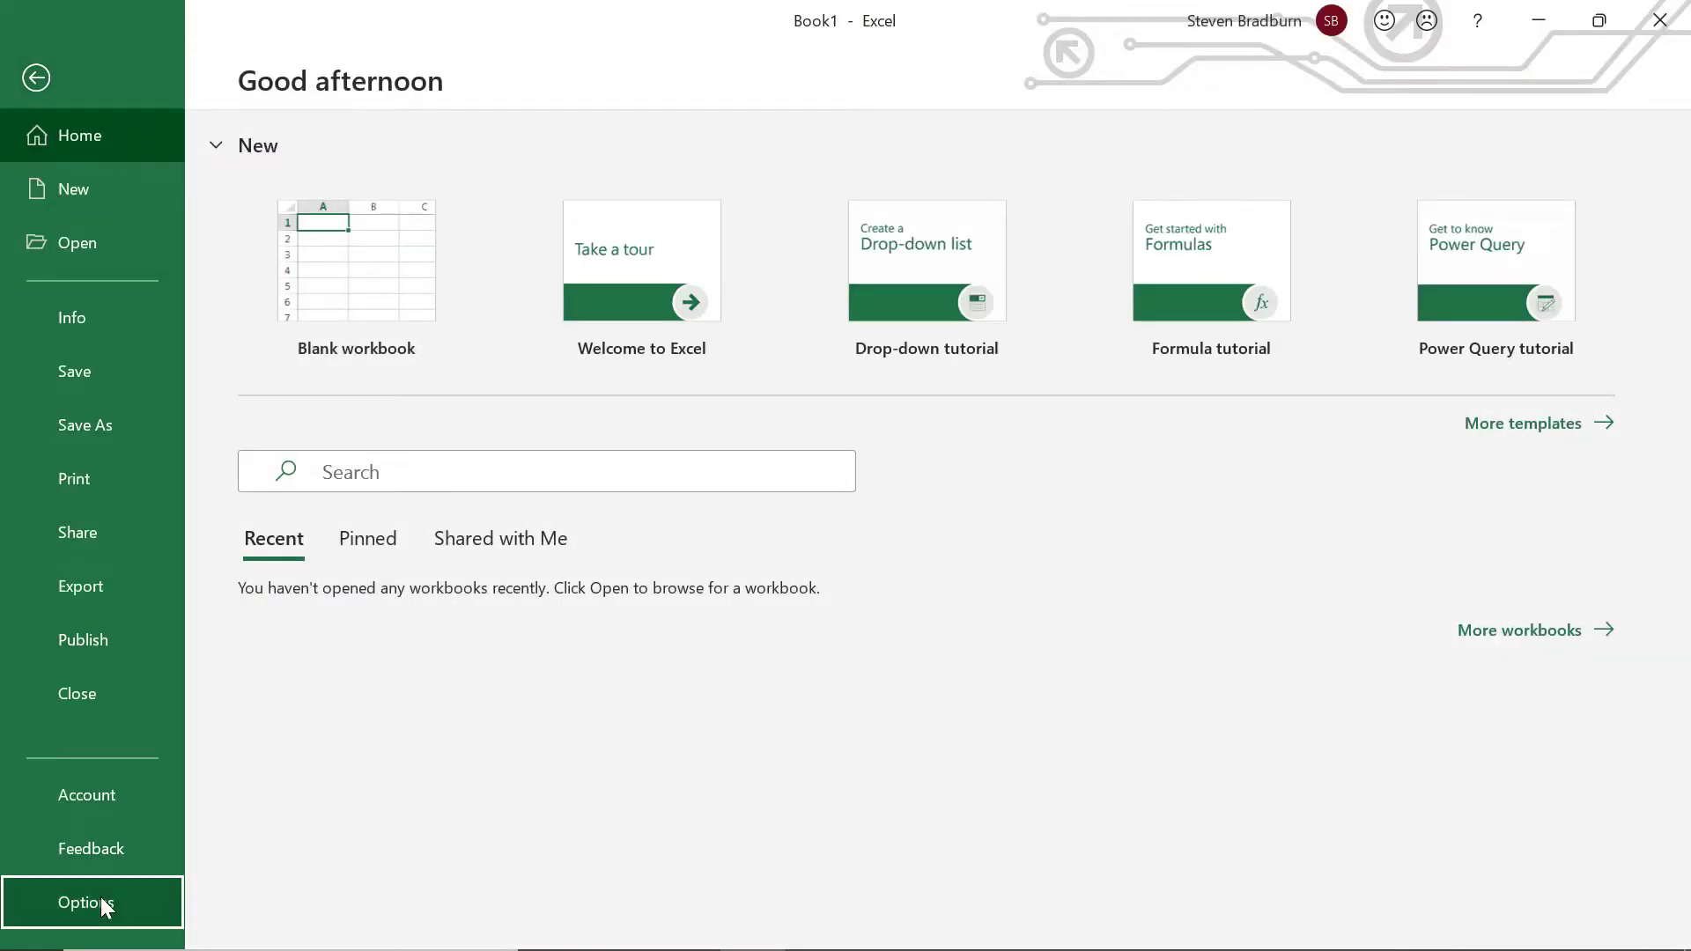
{"action": "left_click", "coordinate": [87, 901]}
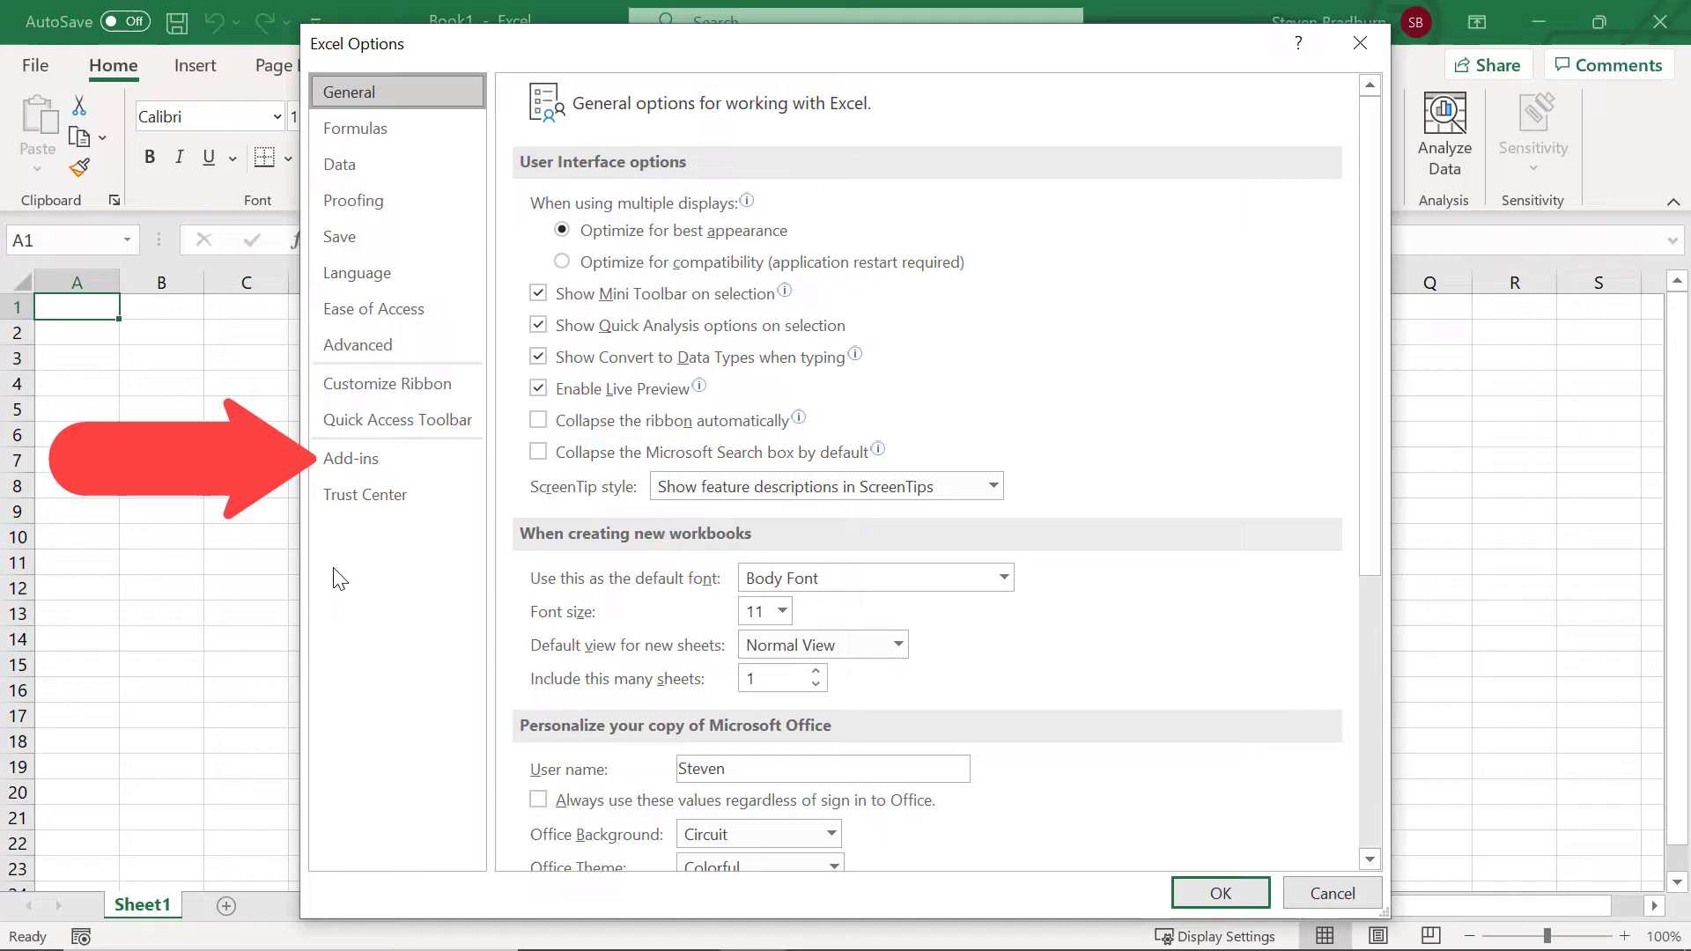
{"action": "left_click", "coordinate": [350, 458]}
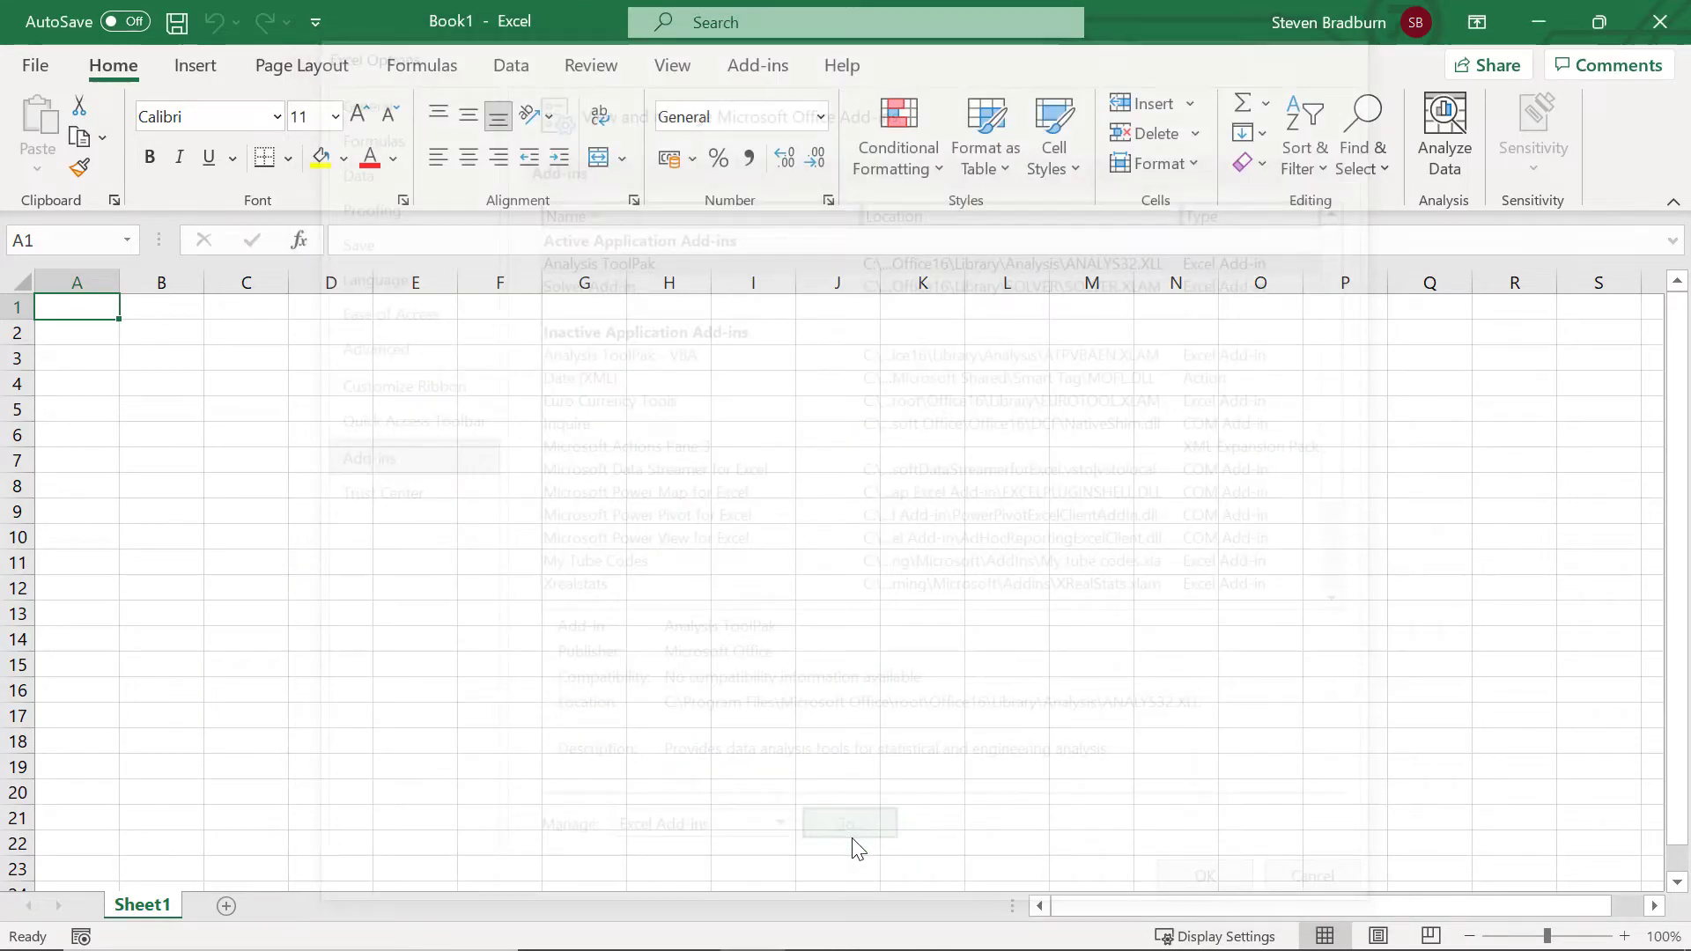
{"action": "left_click", "coordinate": [849, 822]}
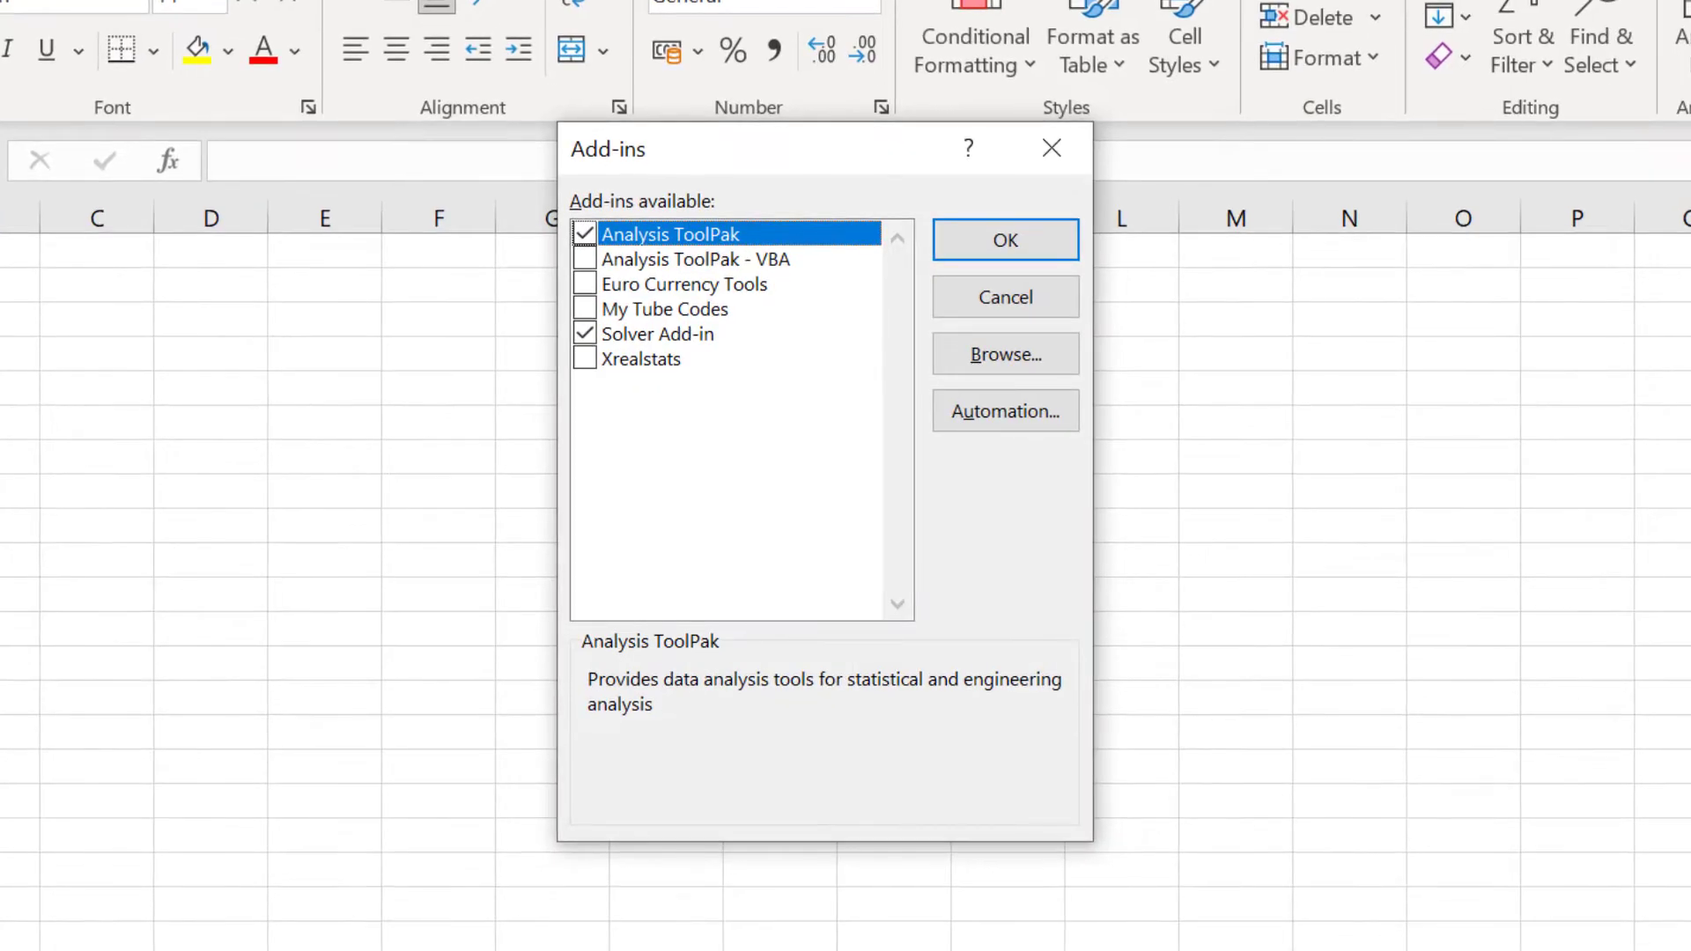
{"action": "left_click", "coordinate": [657, 333]}
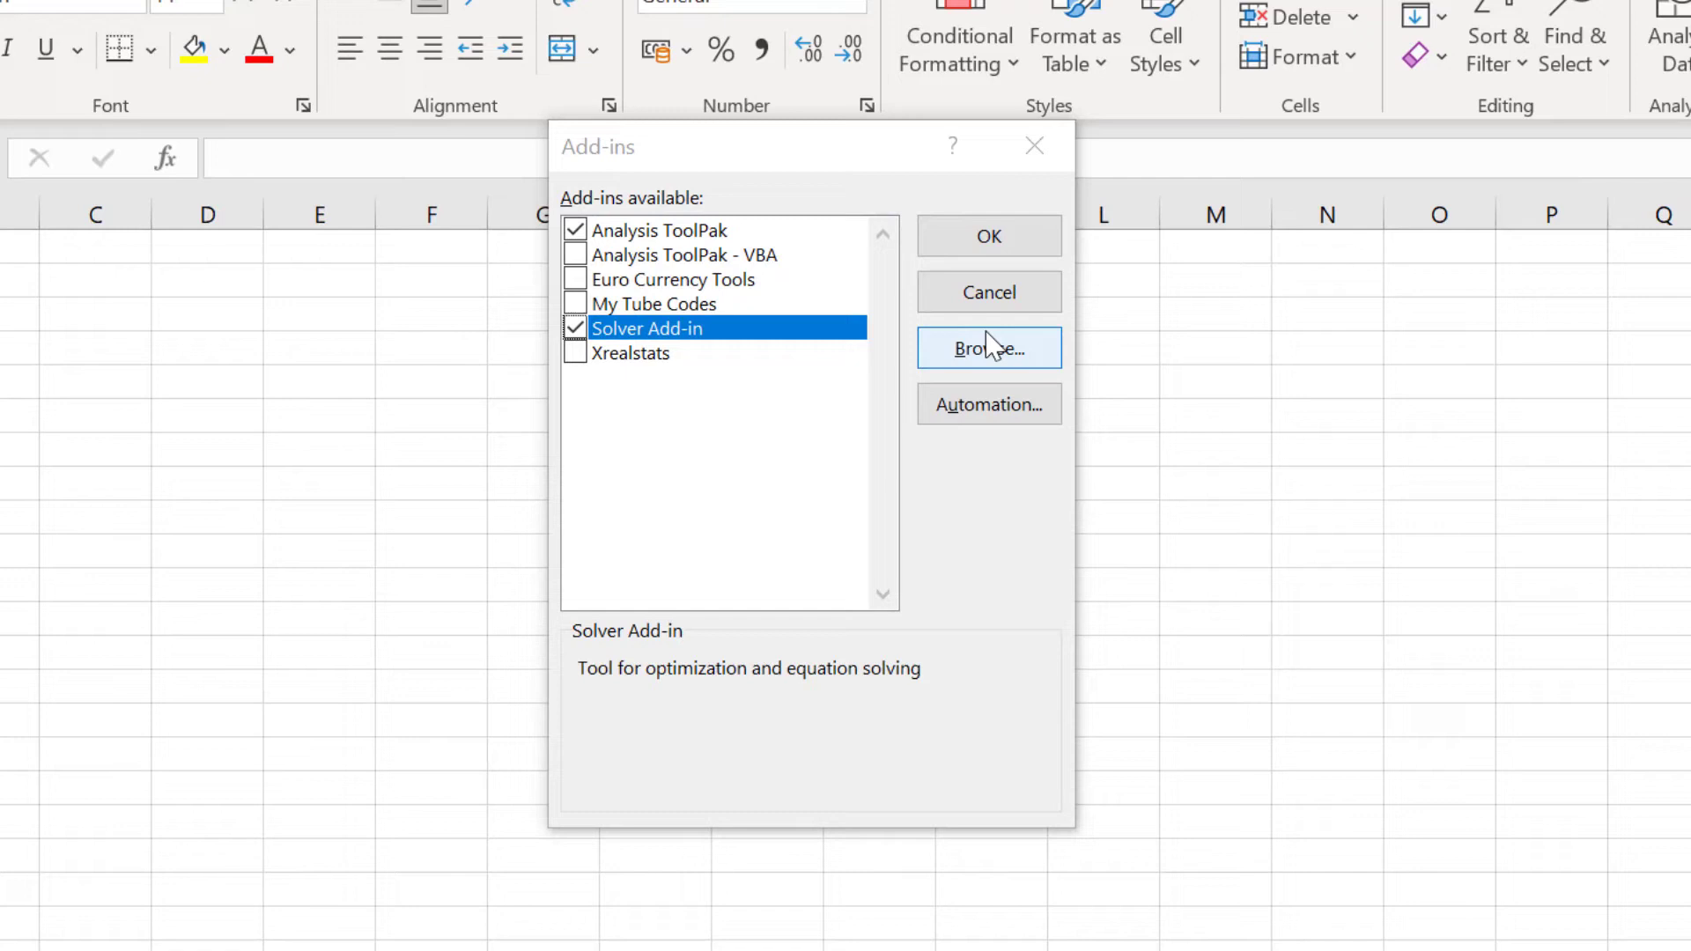
Browse to XRealStats.xlam, tick Xrealstats as an add-in and confirm
{"action": "left_click", "coordinate": [988, 347]}
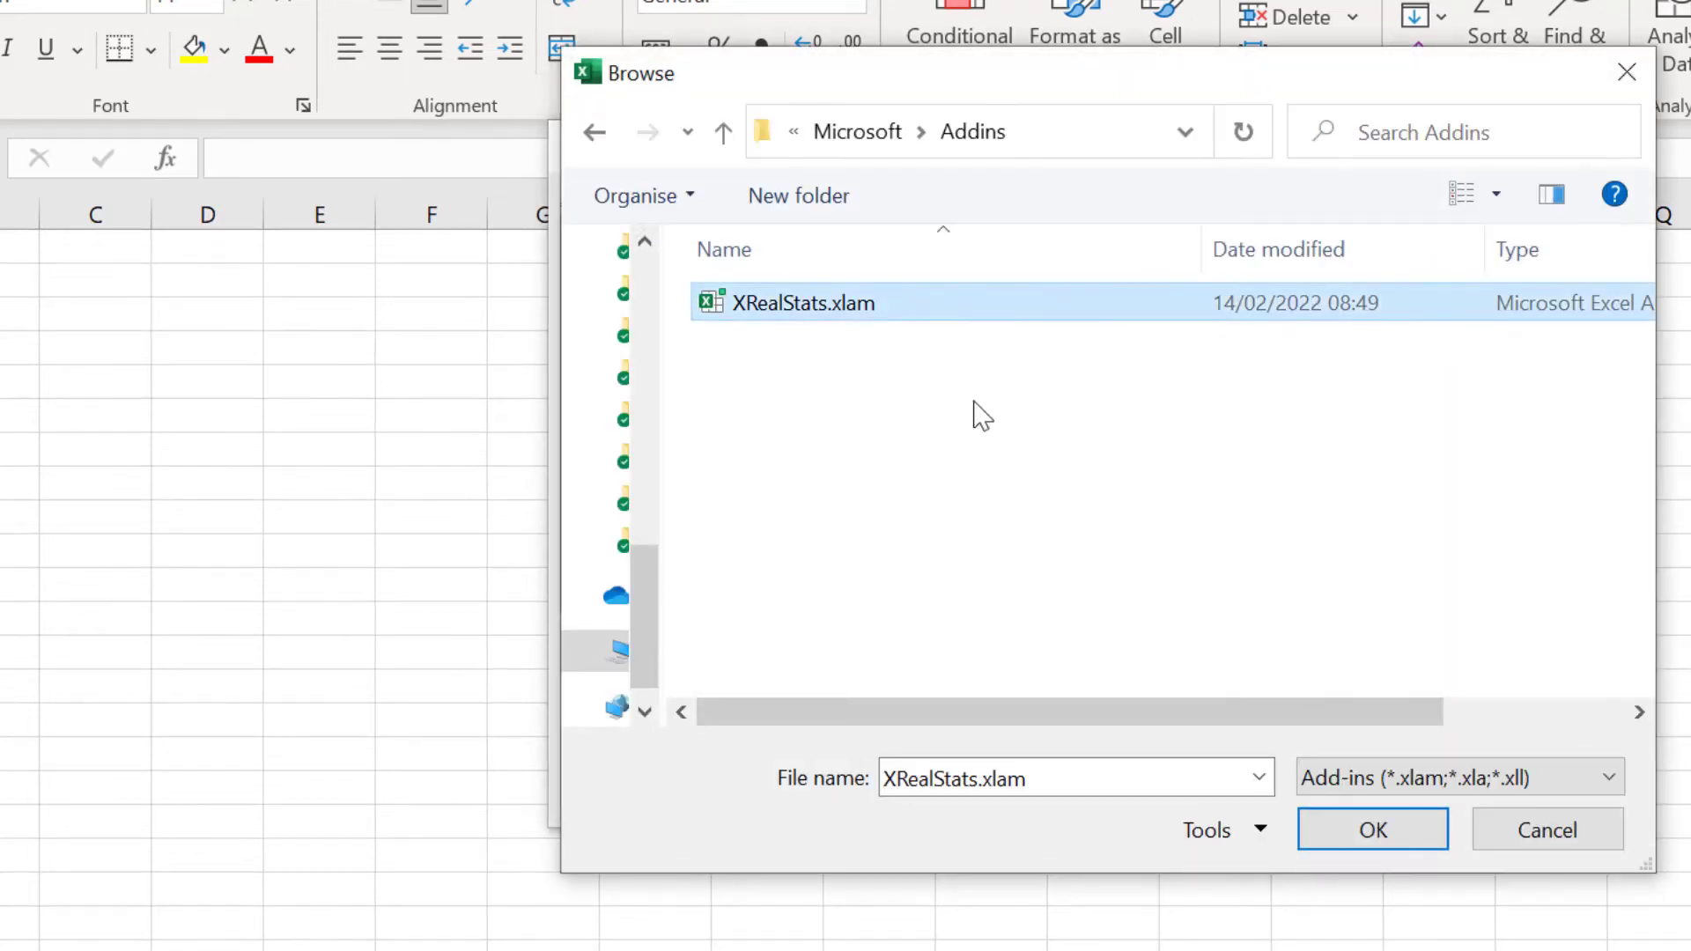
{"action": "left_click", "coordinate": [1372, 829]}
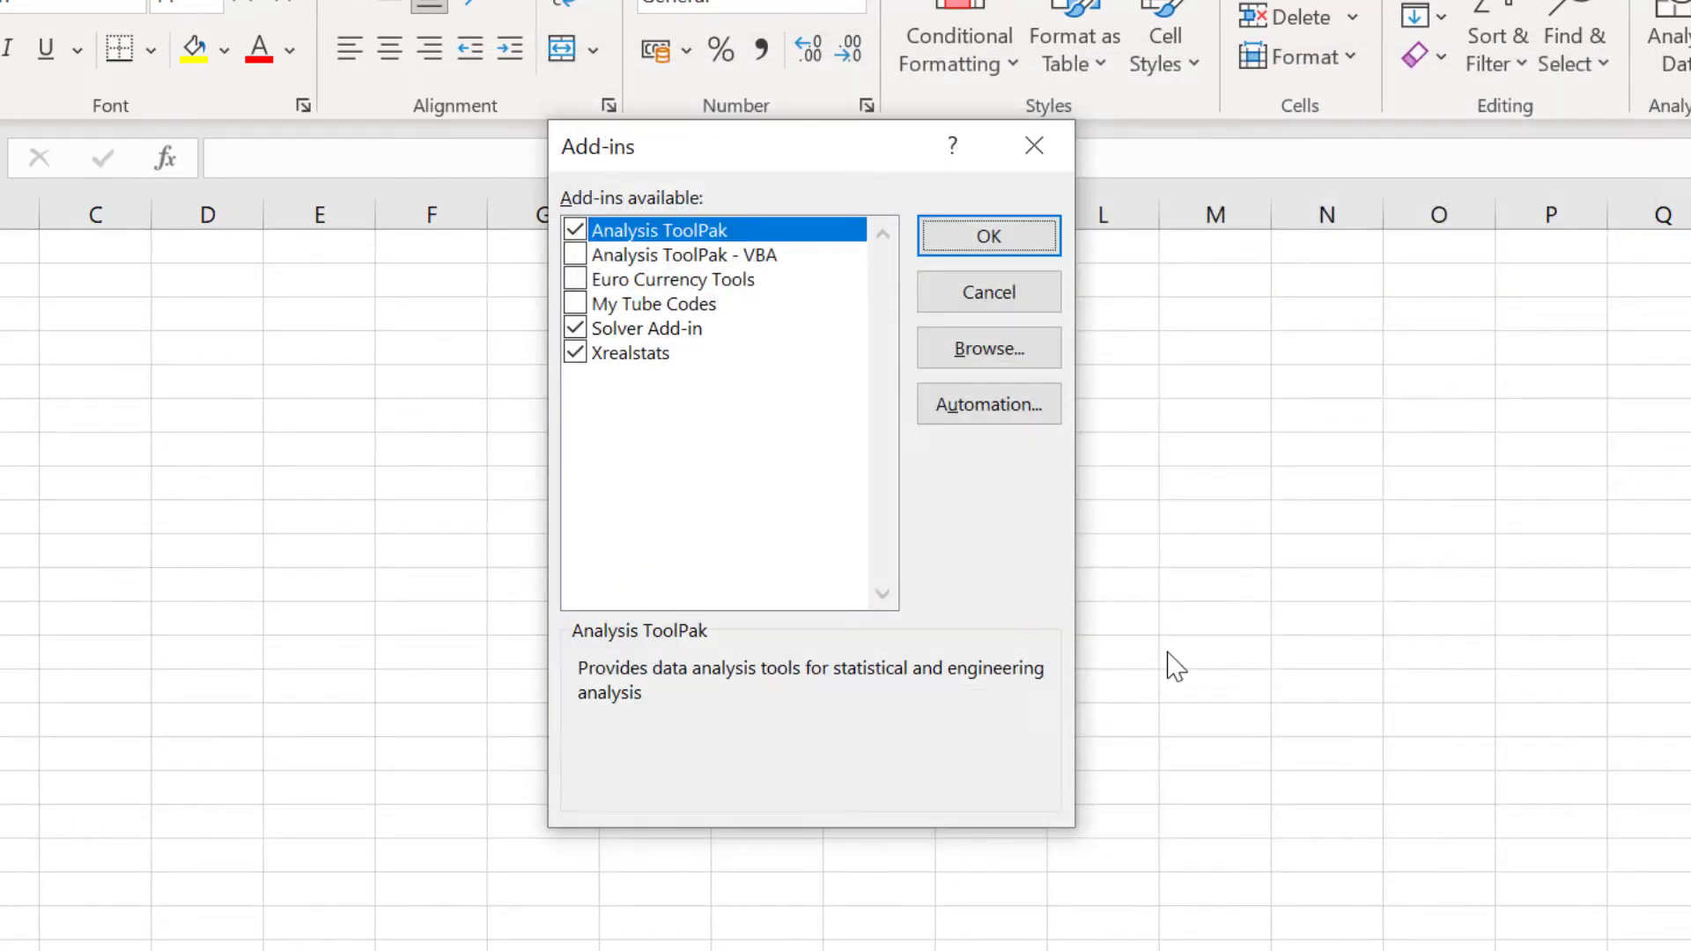
{"action": "left_click", "coordinate": [631, 352]}
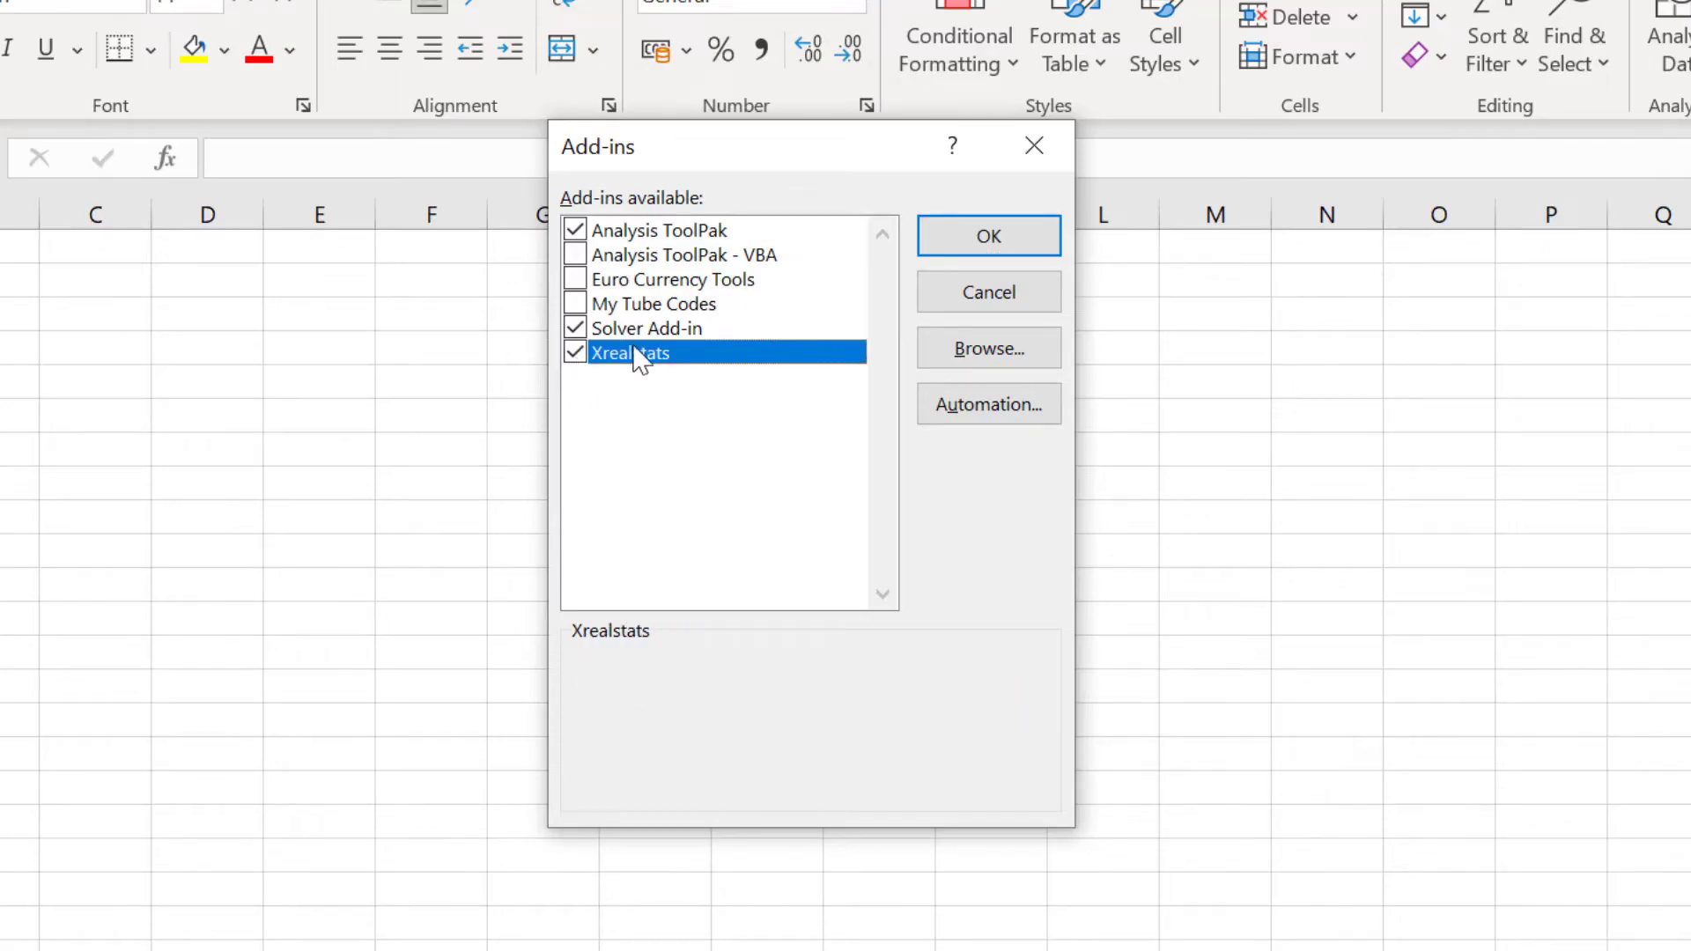
{"action": "left_click", "coordinate": [987, 235]}
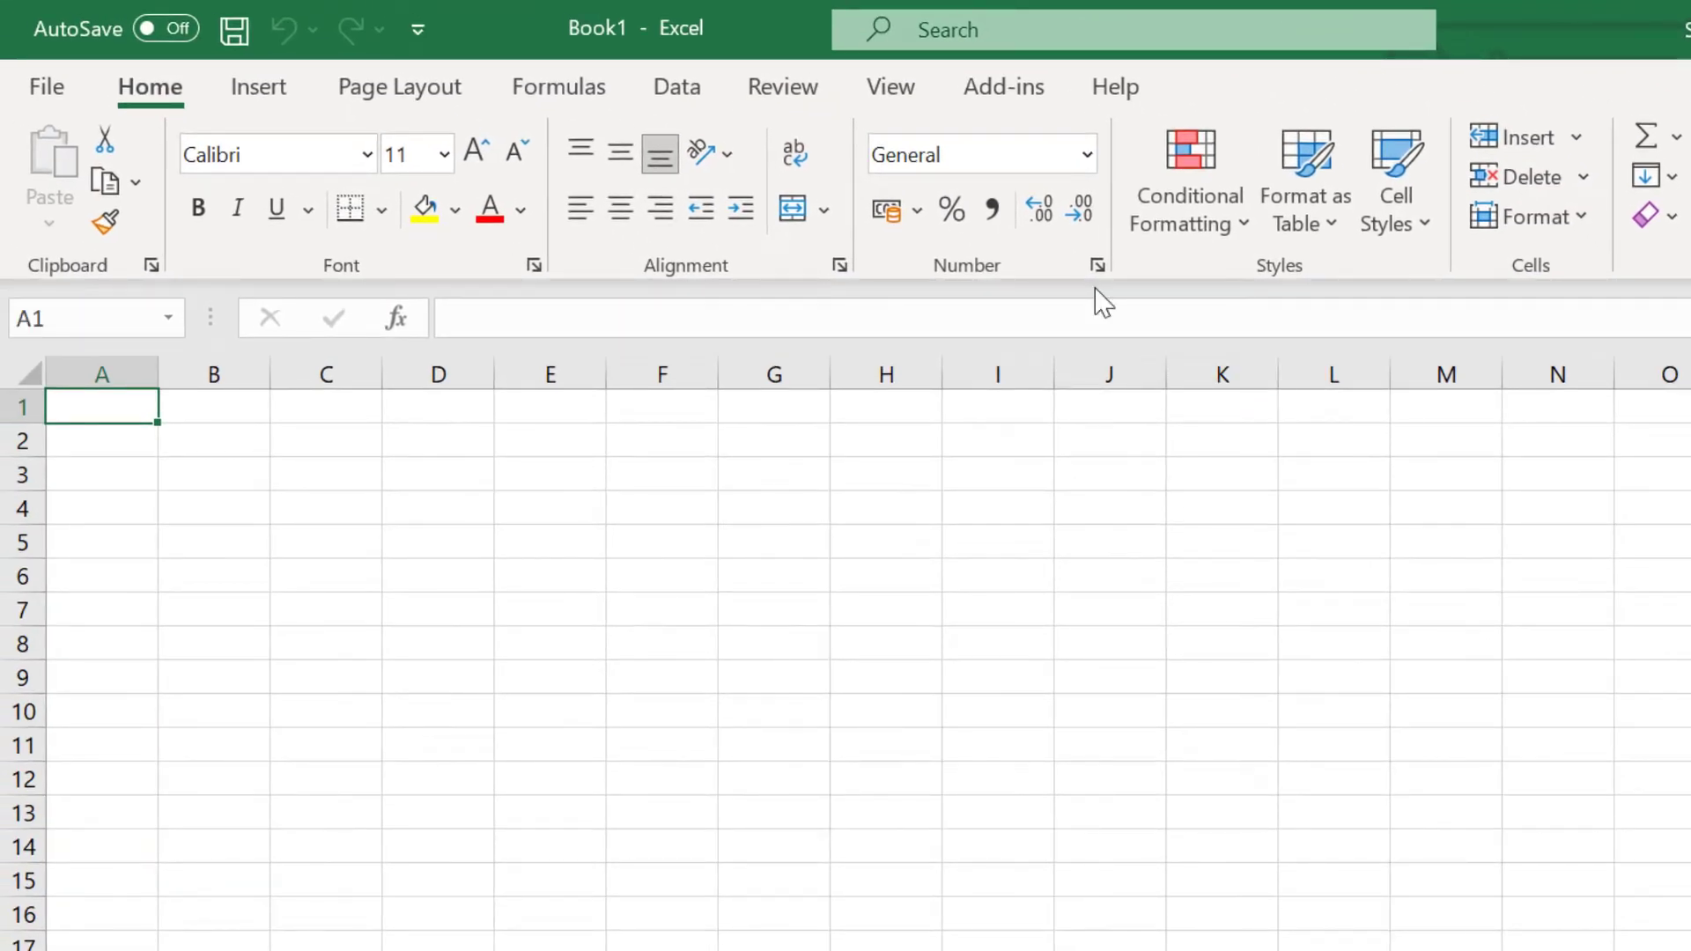
Launch Data Analysis Tools from the Real Statistics menu on the Add-ins ribbon
{"action": "left_click", "coordinate": [1000, 86]}
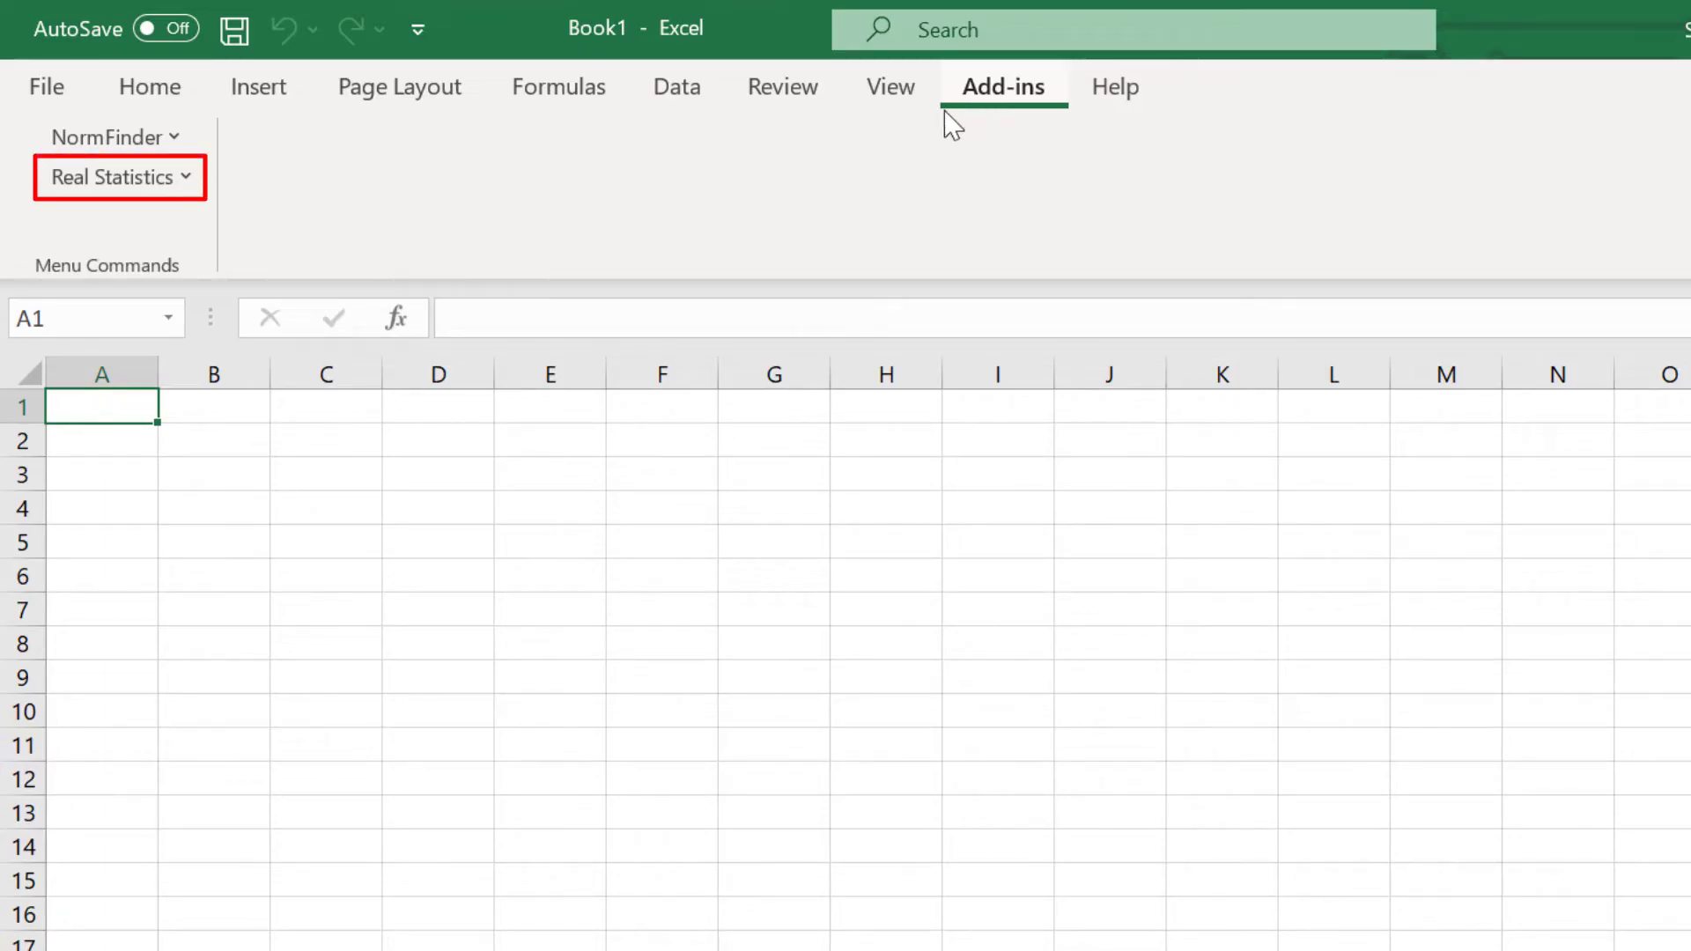
{"action": "left_click", "coordinate": [111, 176]}
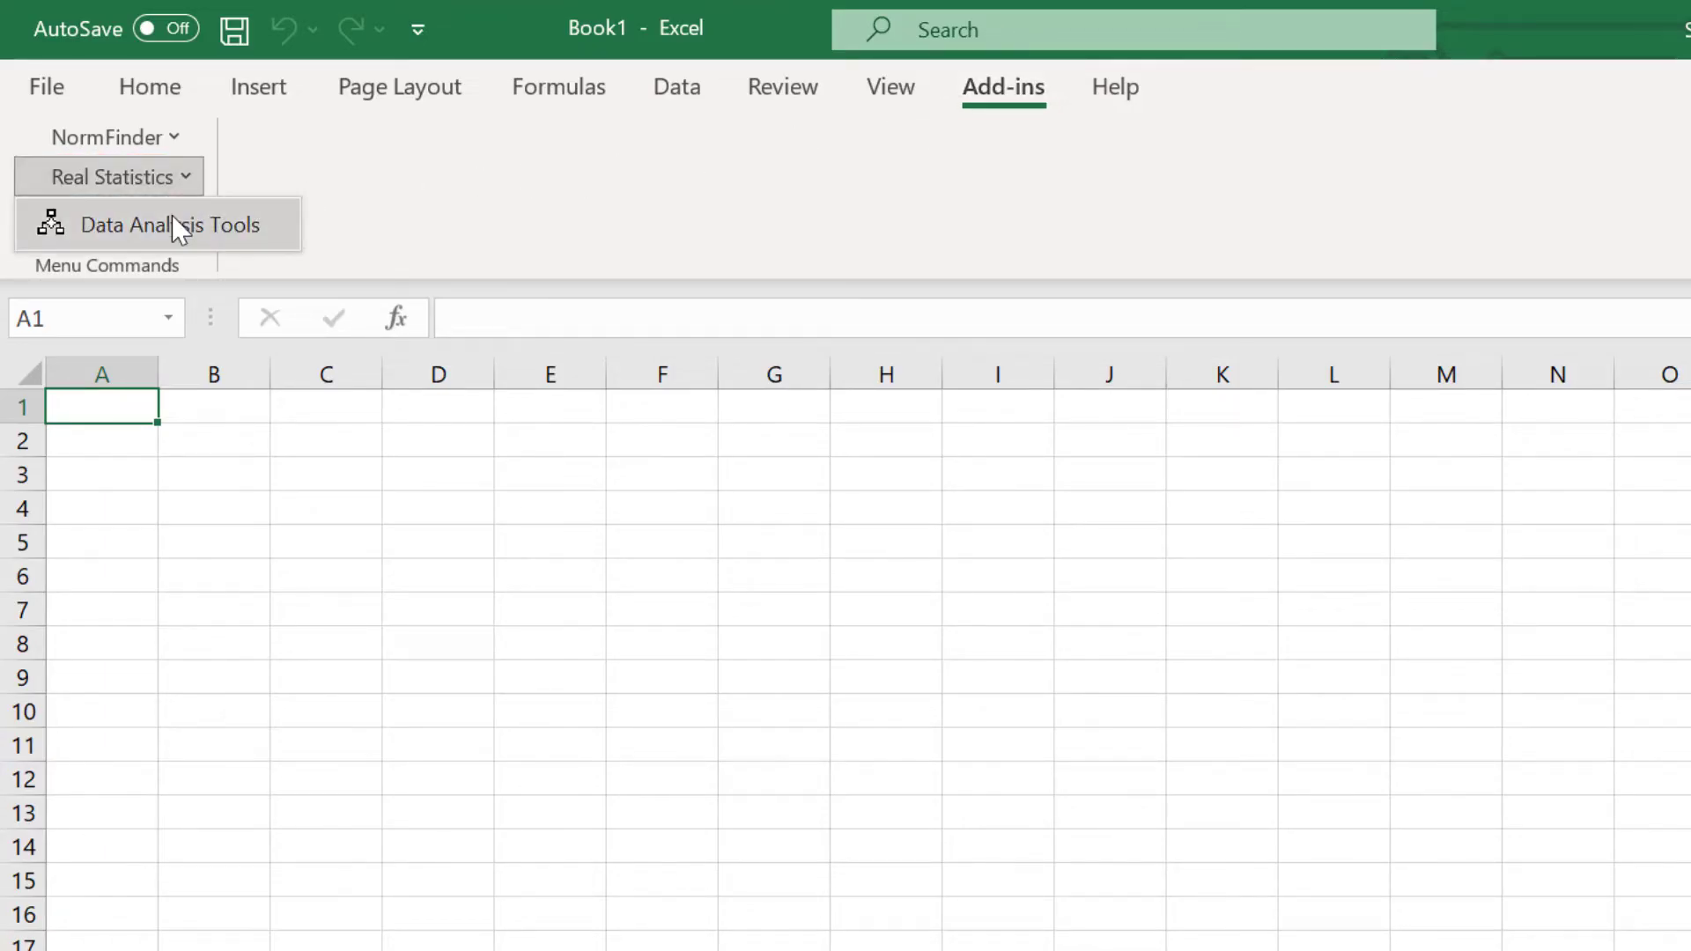
{"action": "left_click", "coordinate": [163, 224]}
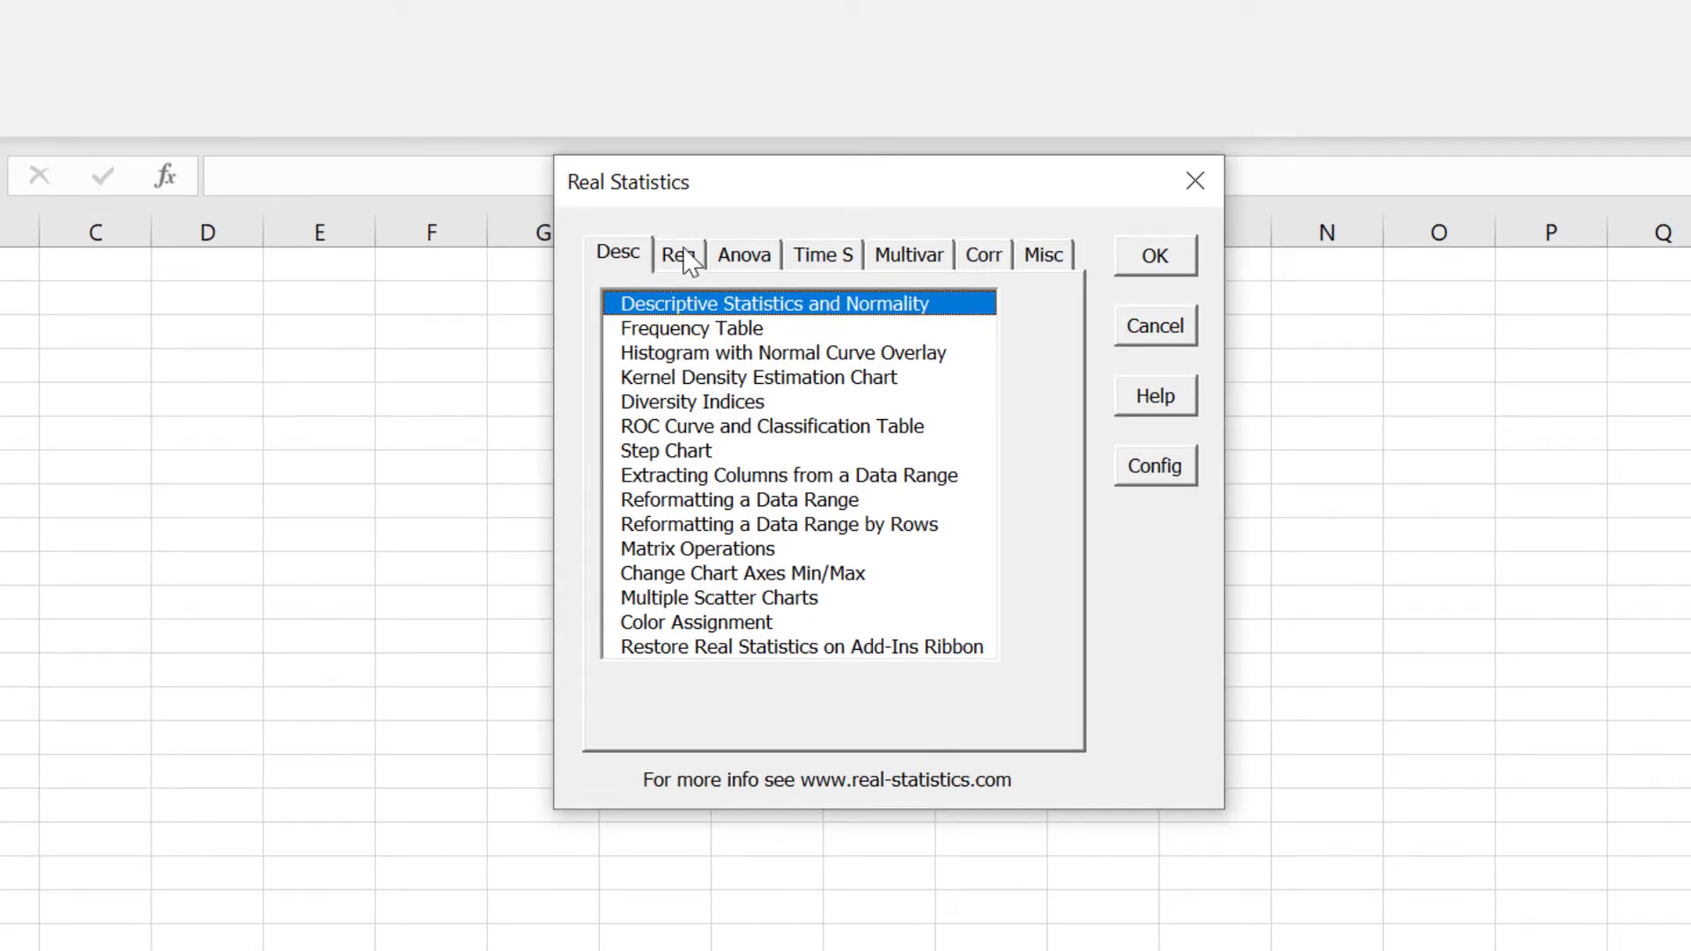
Review the Reg, Anova, Time S, Multivar and Corr analysis categories
{"action": "left_click", "coordinate": [677, 254]}
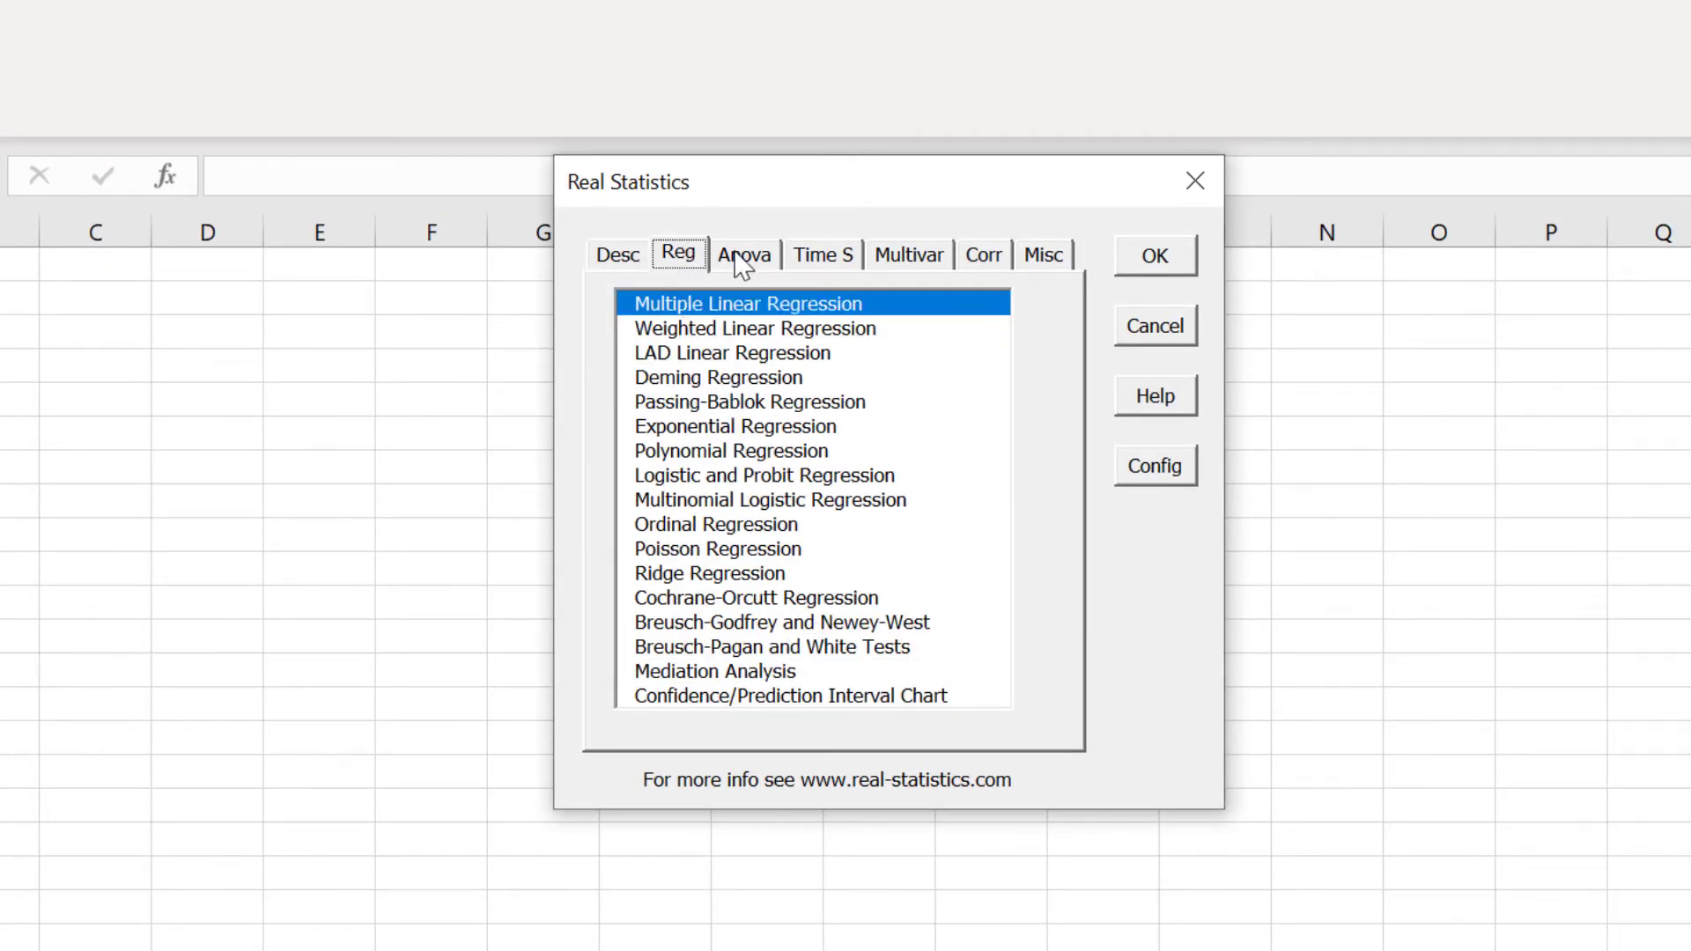
{"action": "left_click", "coordinate": [744, 254]}
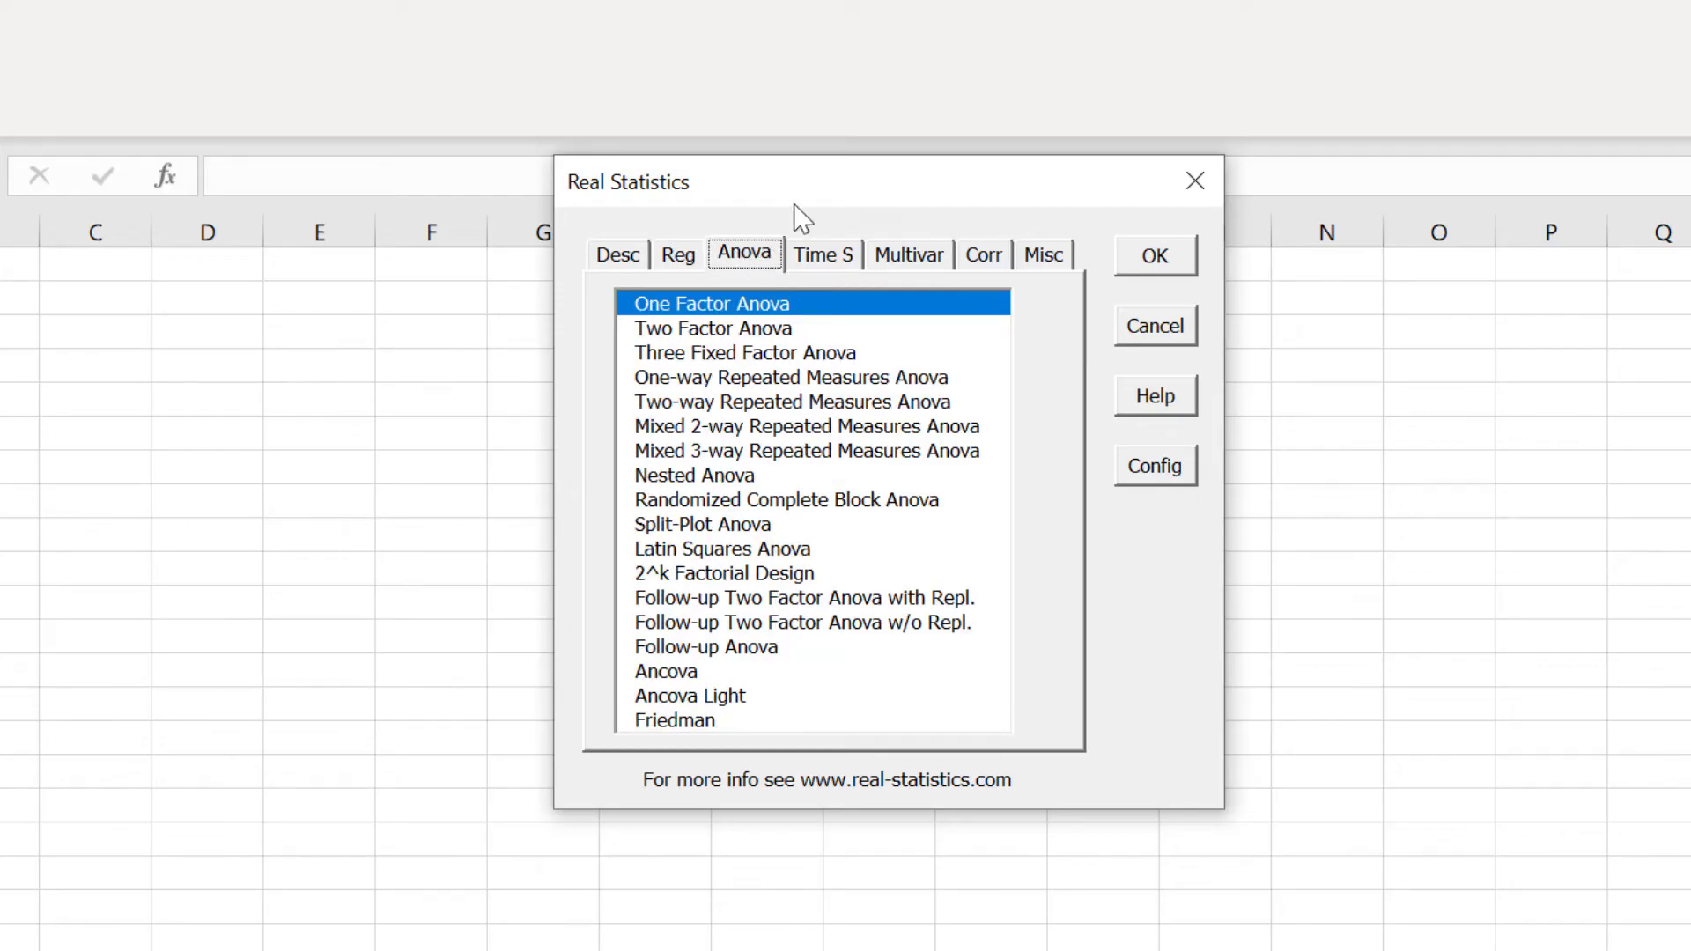
{"action": "left_click", "coordinate": [823, 254]}
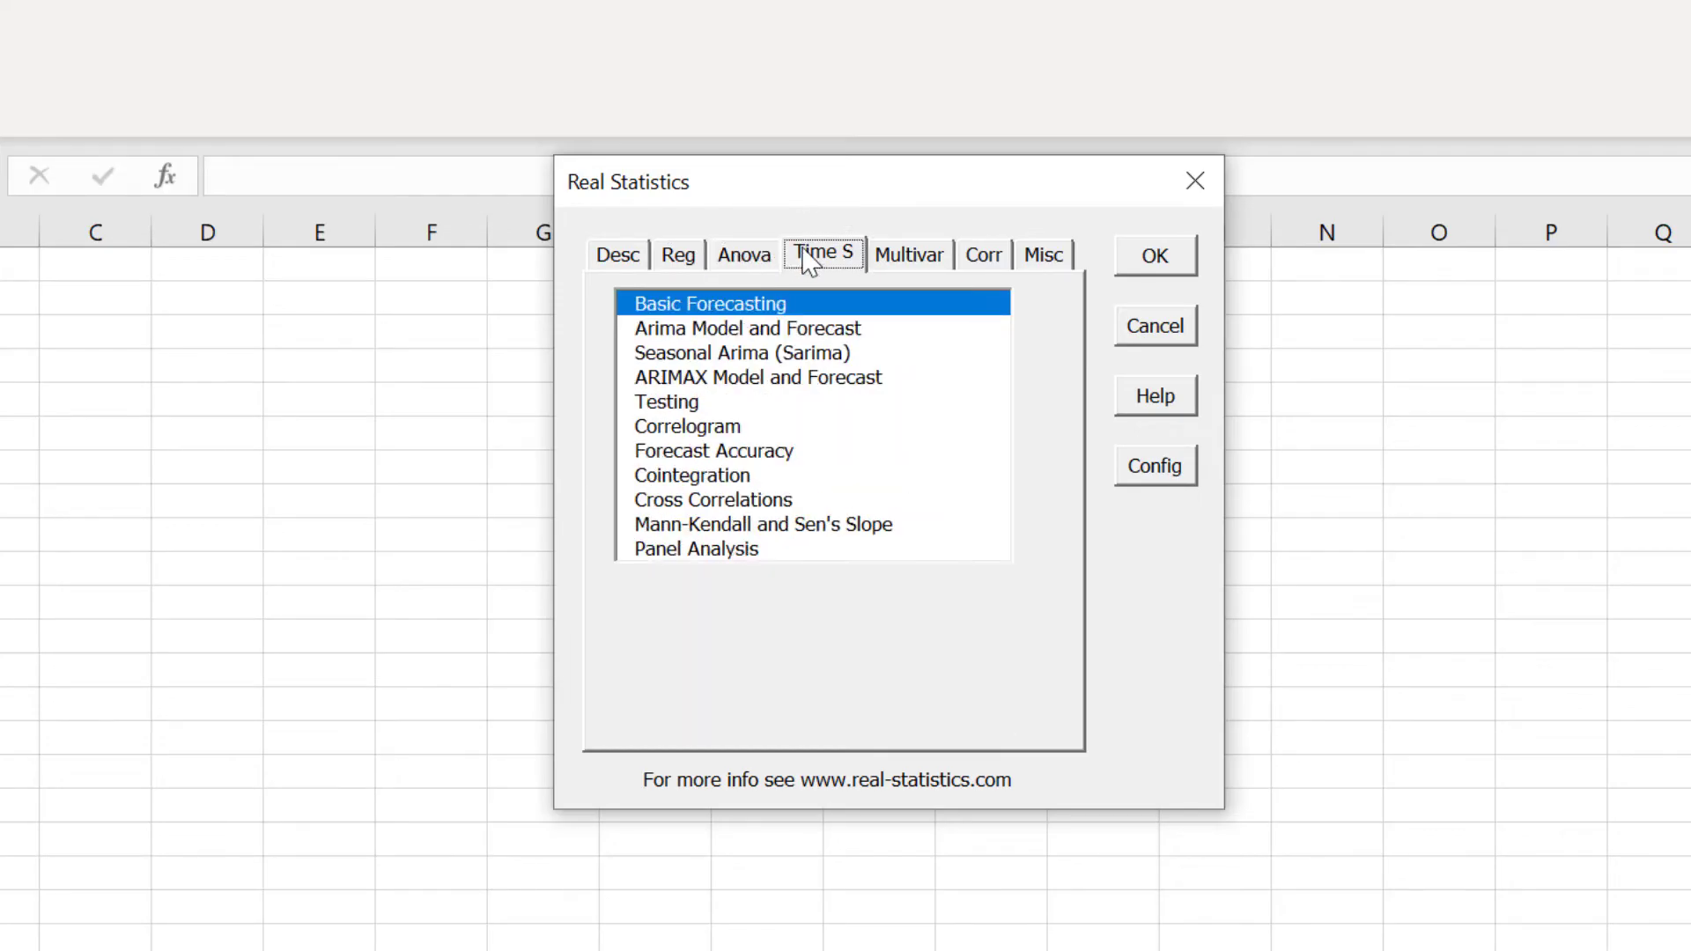
{"action": "mouse_move", "coordinate": [893, 264]}
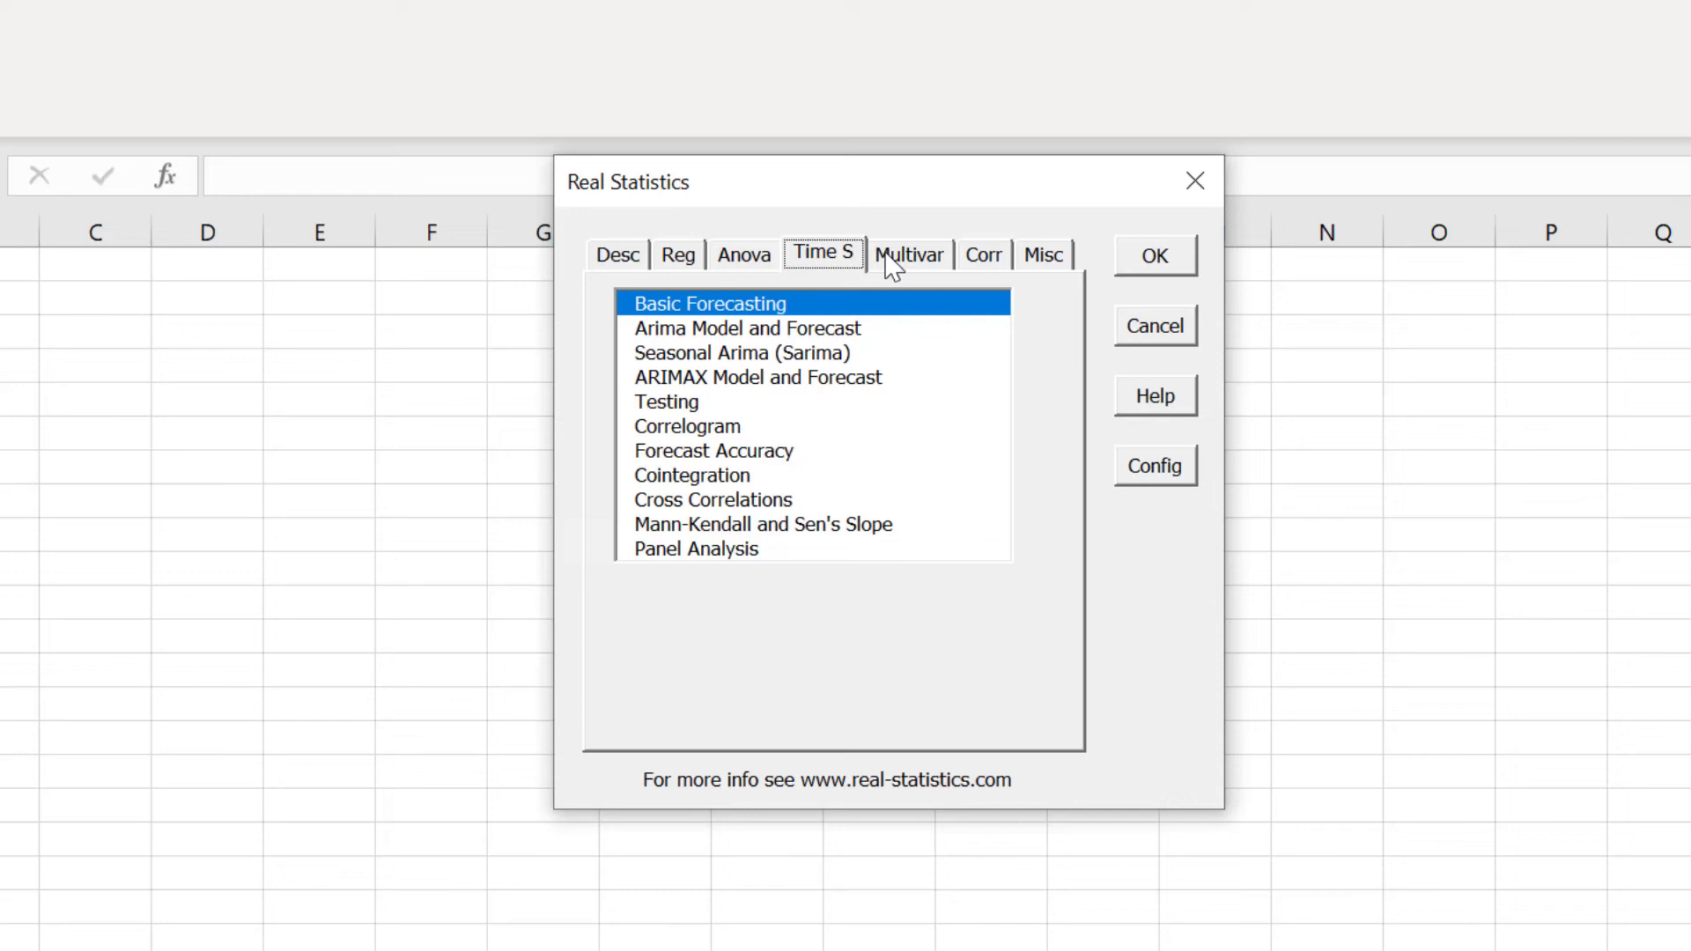
{"action": "left_click", "coordinate": [909, 254]}
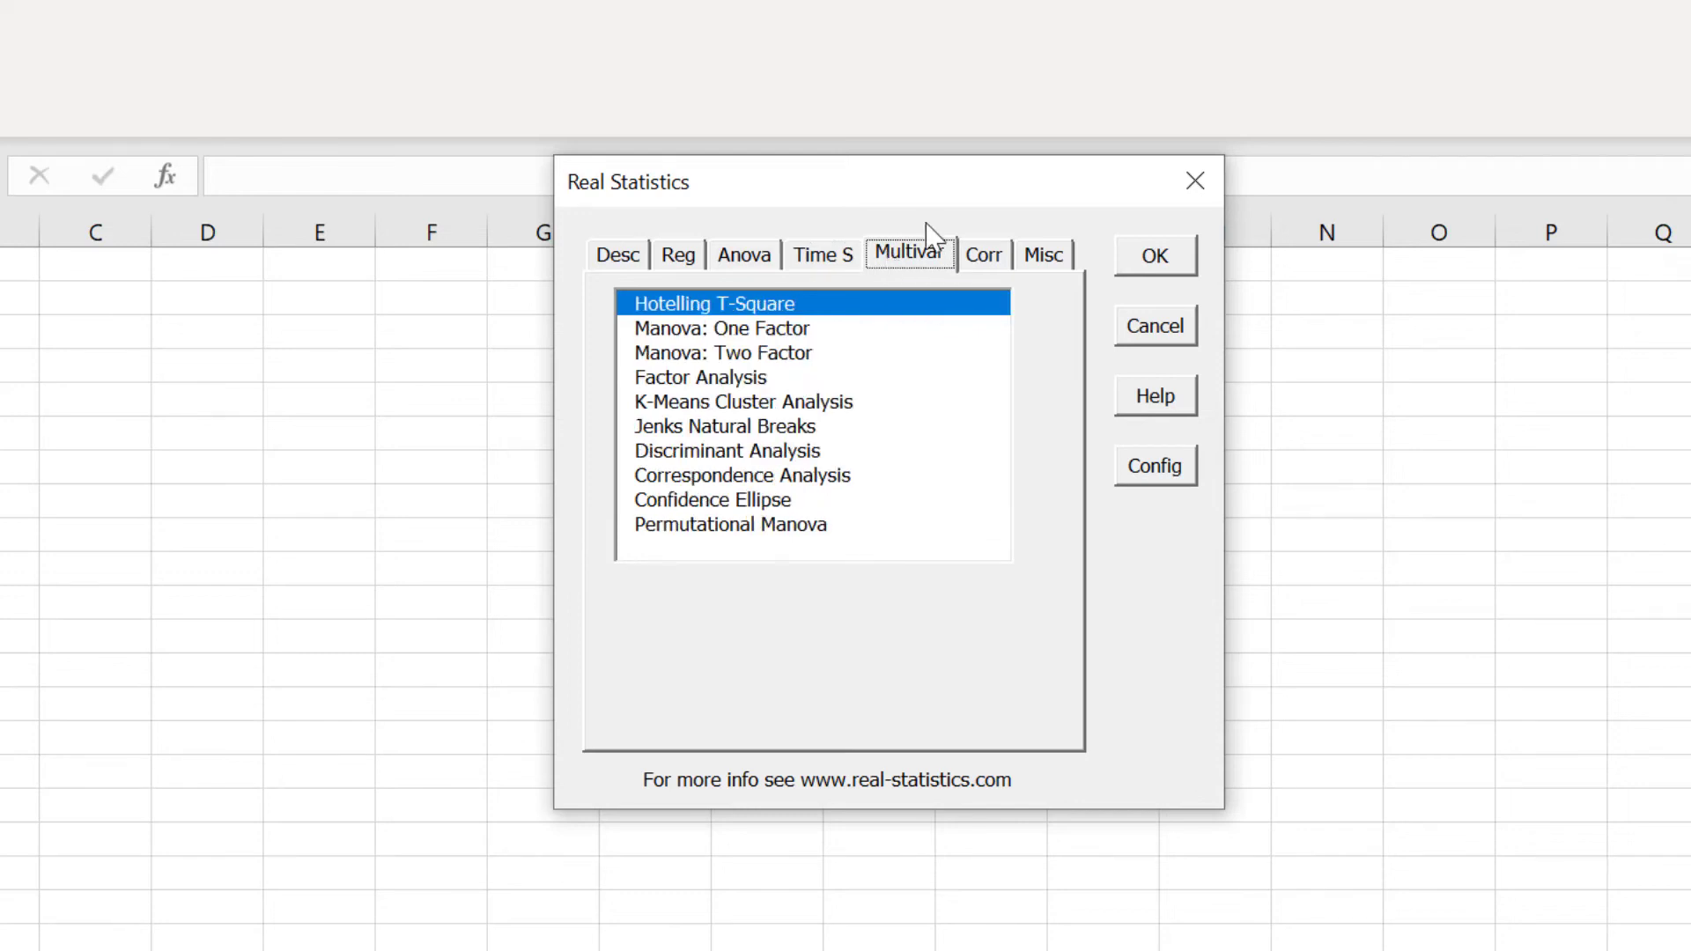
{"action": "left_click", "coordinate": [983, 254]}
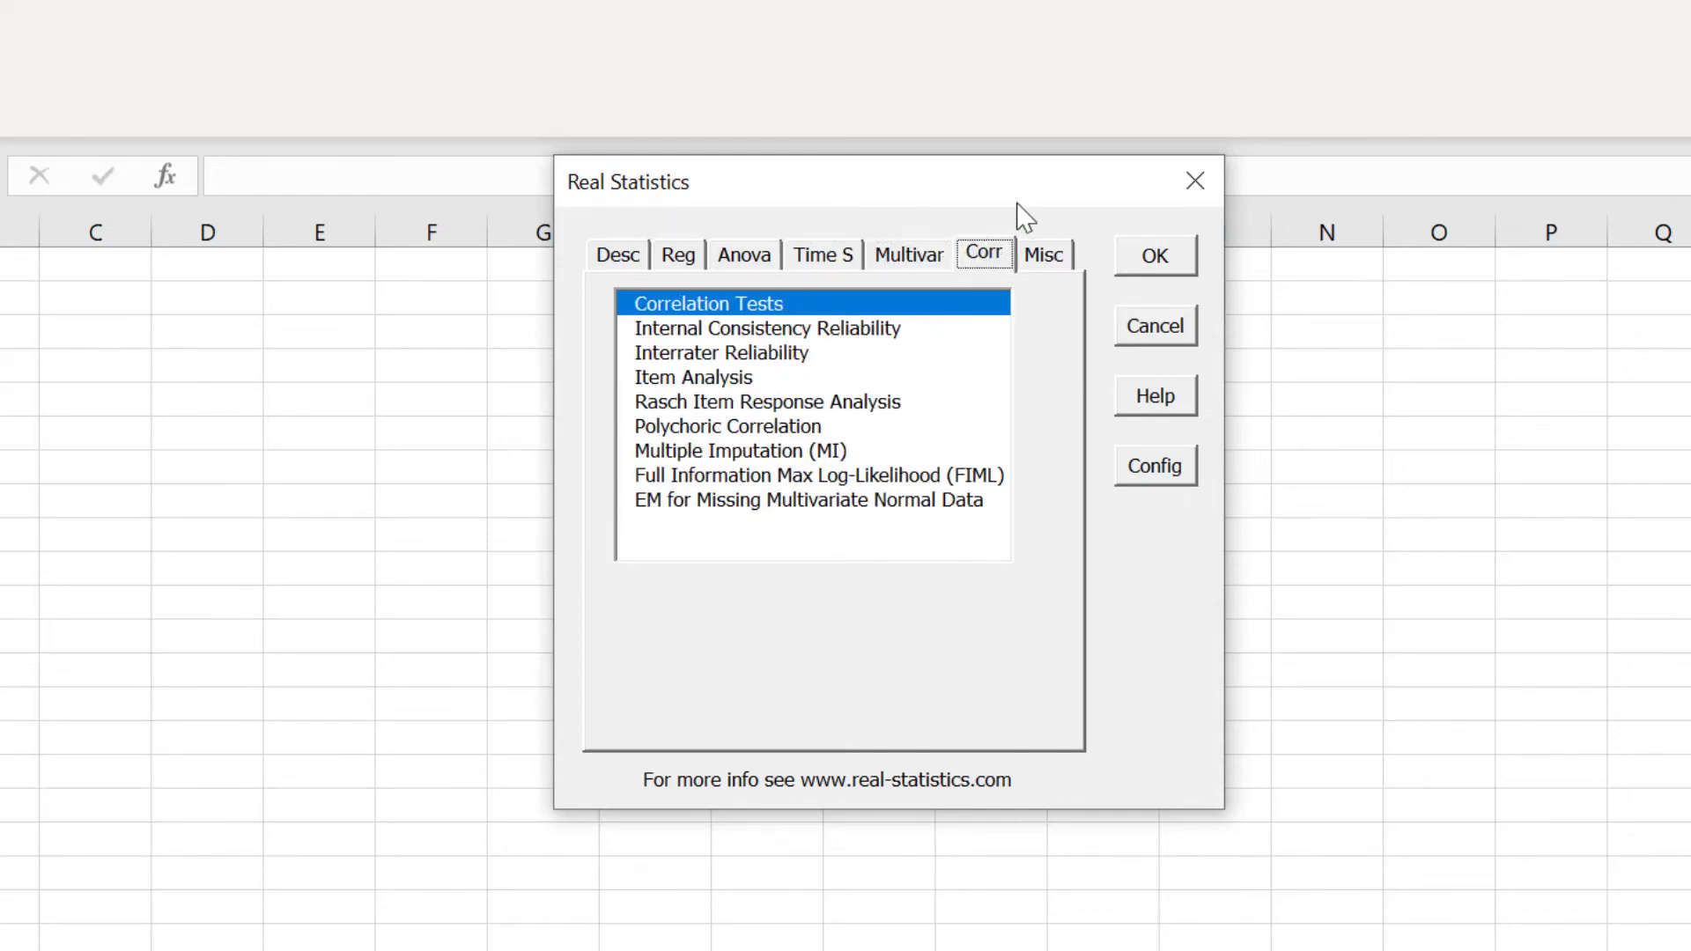
Use Help to reach the Real Statistics Descriptive Statistics Tools web page and read down it
{"action": "left_click", "coordinate": [1044, 253]}
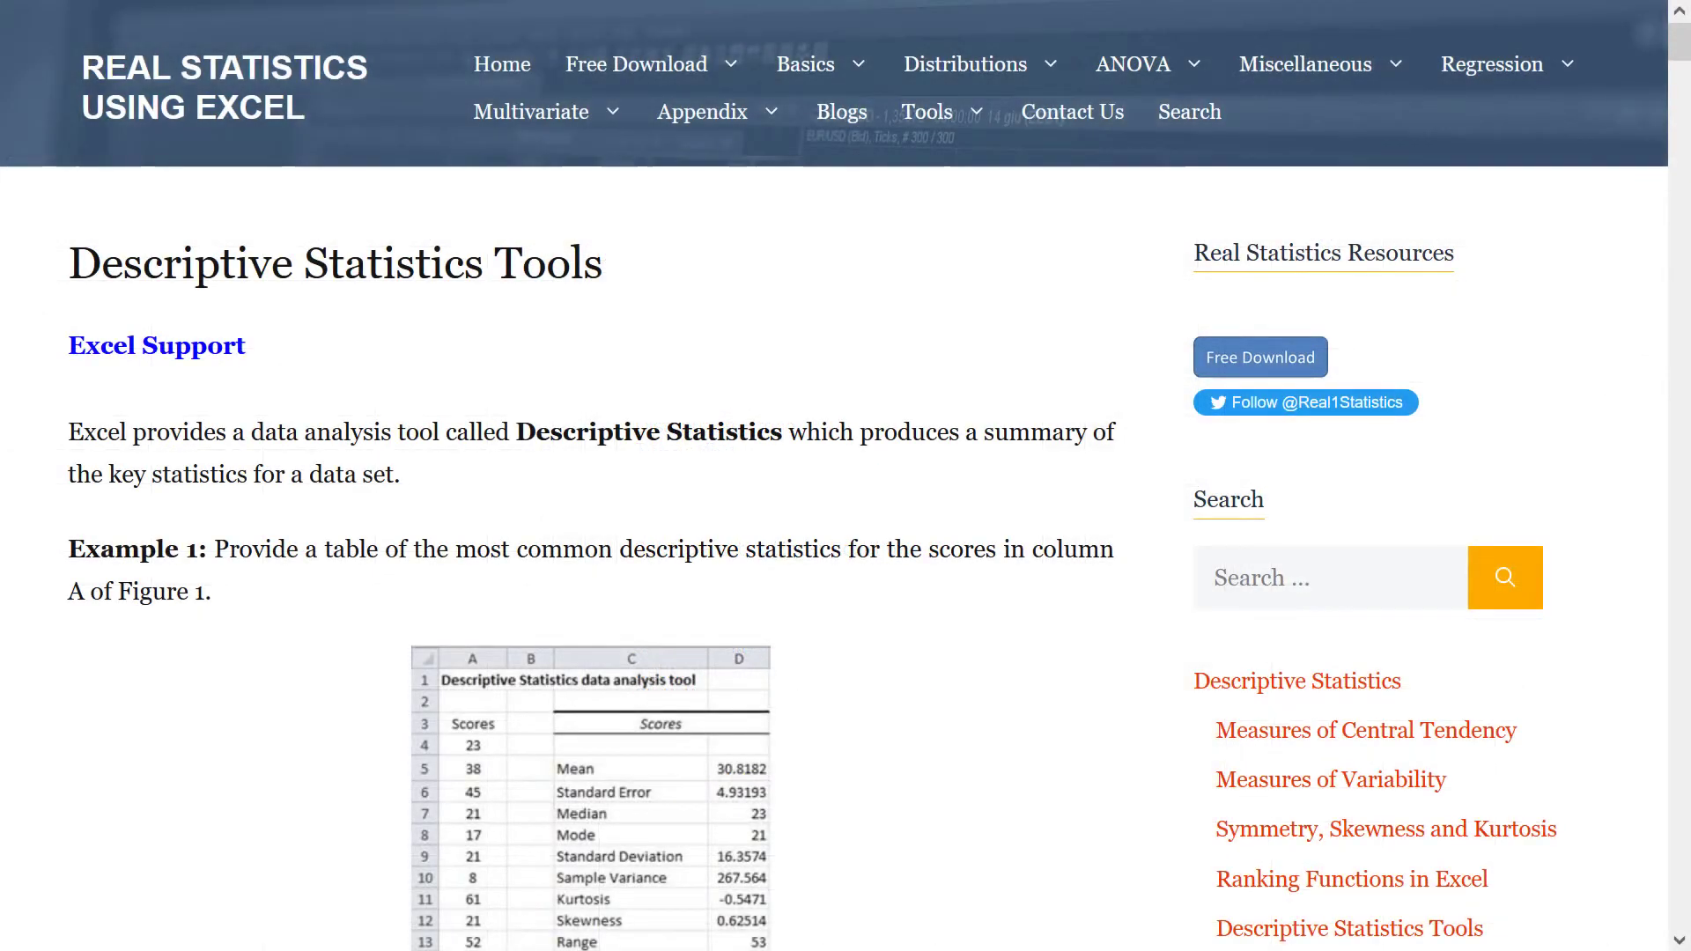
{"action": "scroll", "scroll_direction": "down", "scroll_amount": 3}
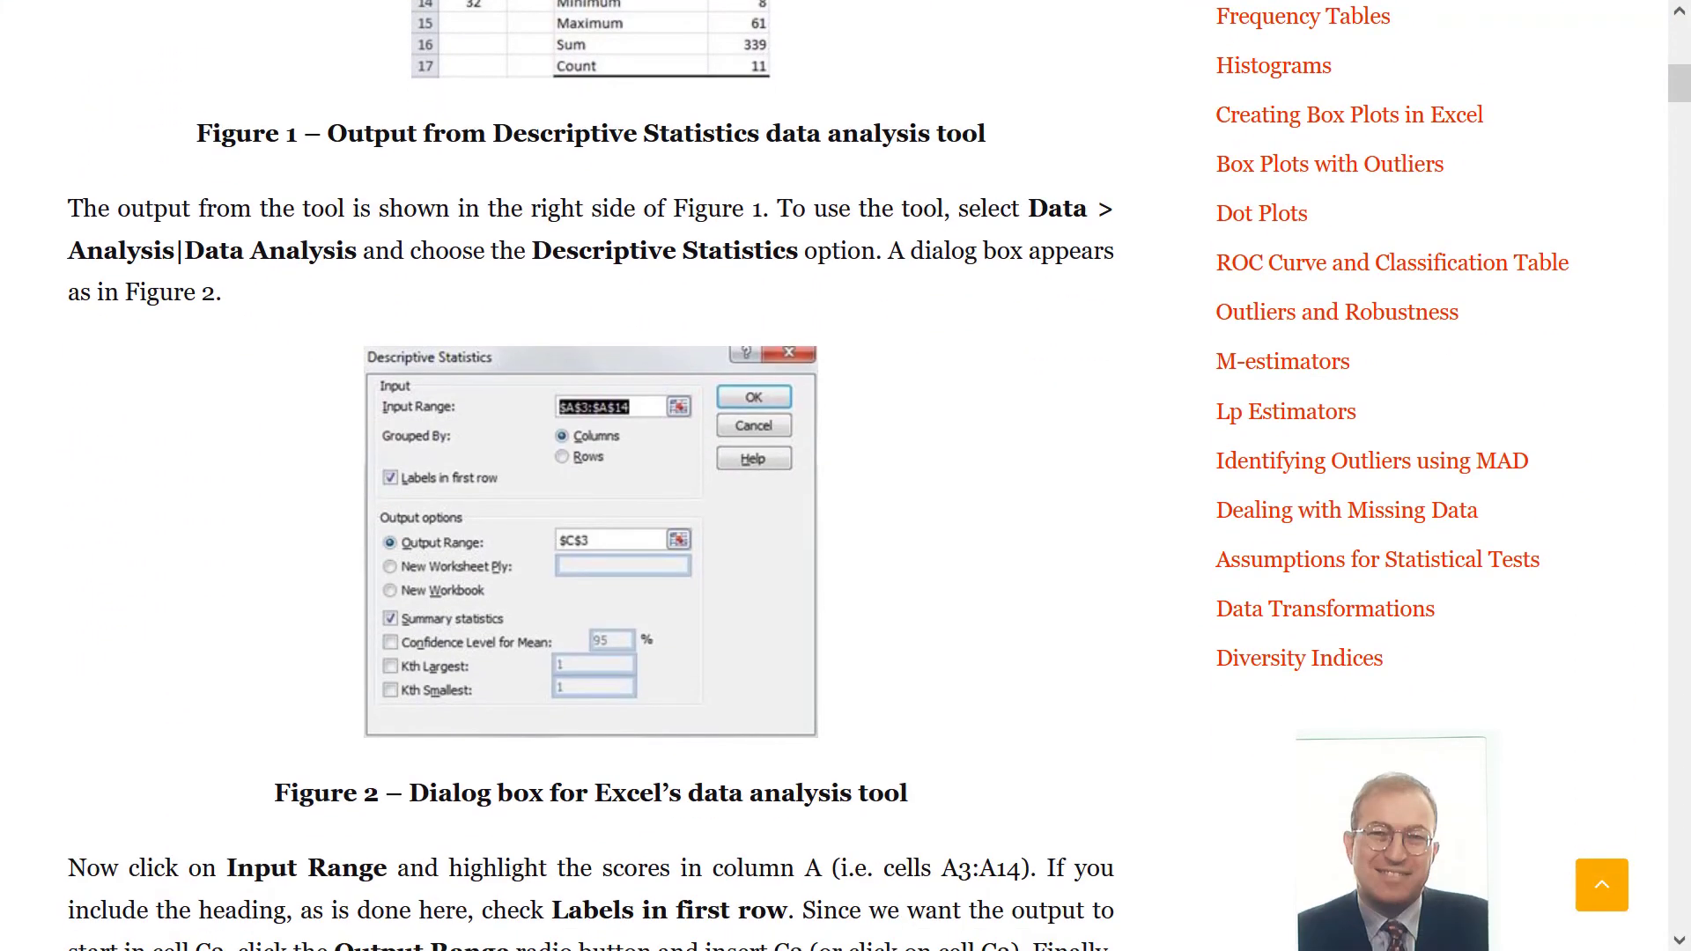
{"action": "scroll", "scroll_direction": "down", "scroll_amount": 3}
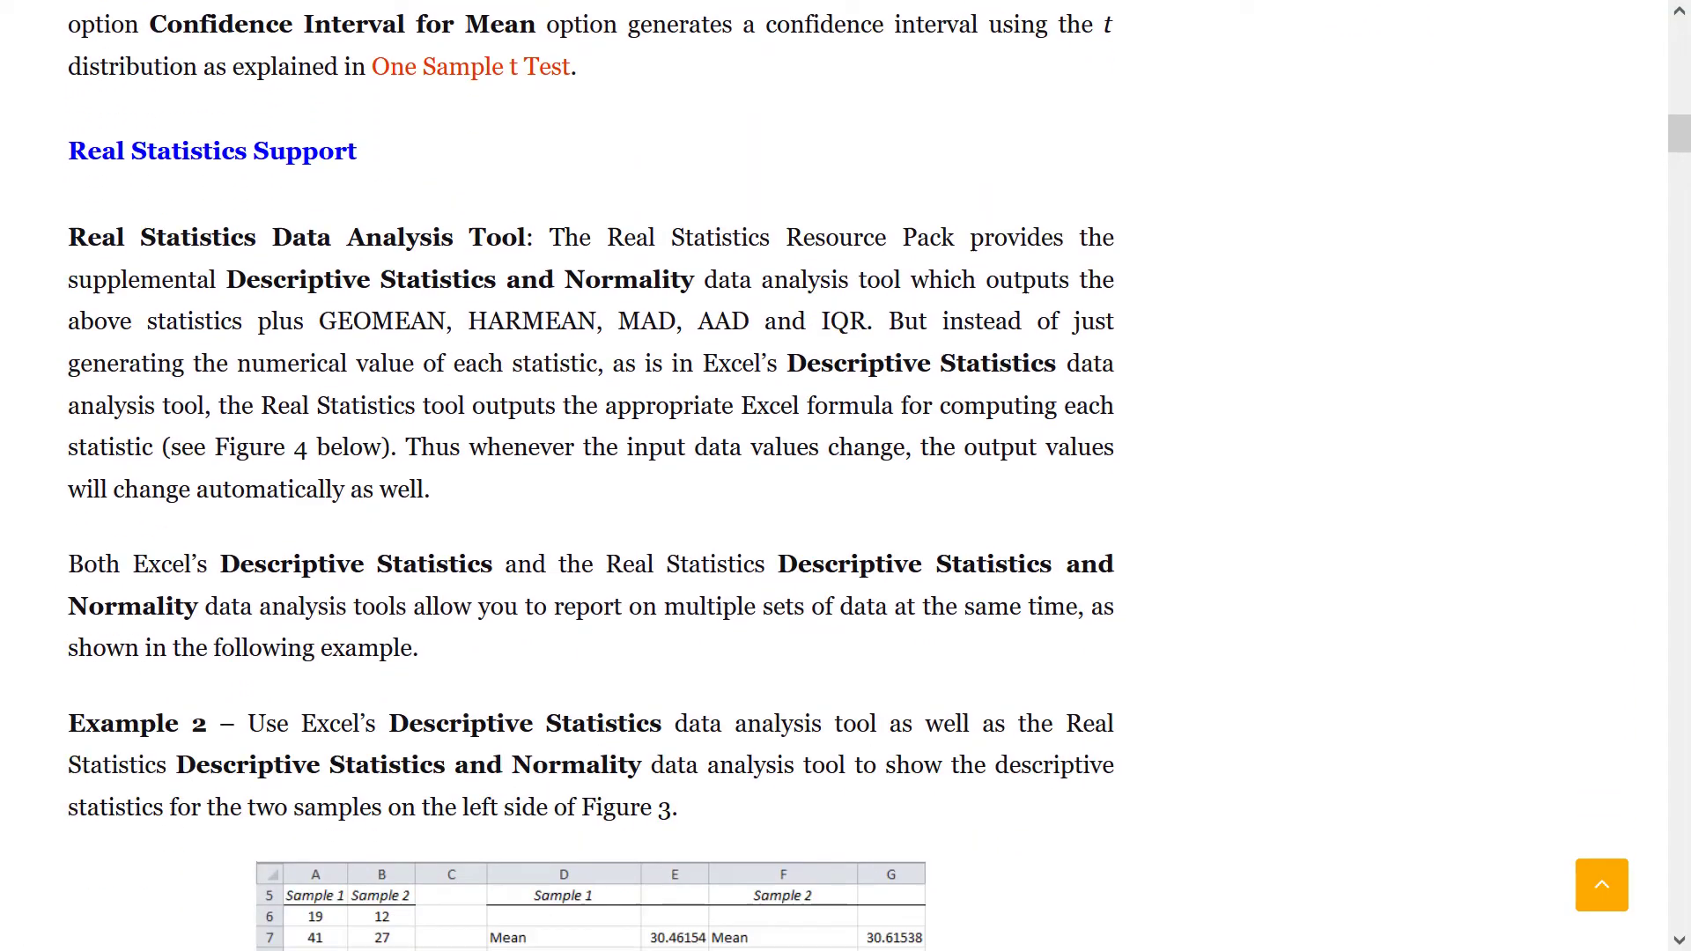